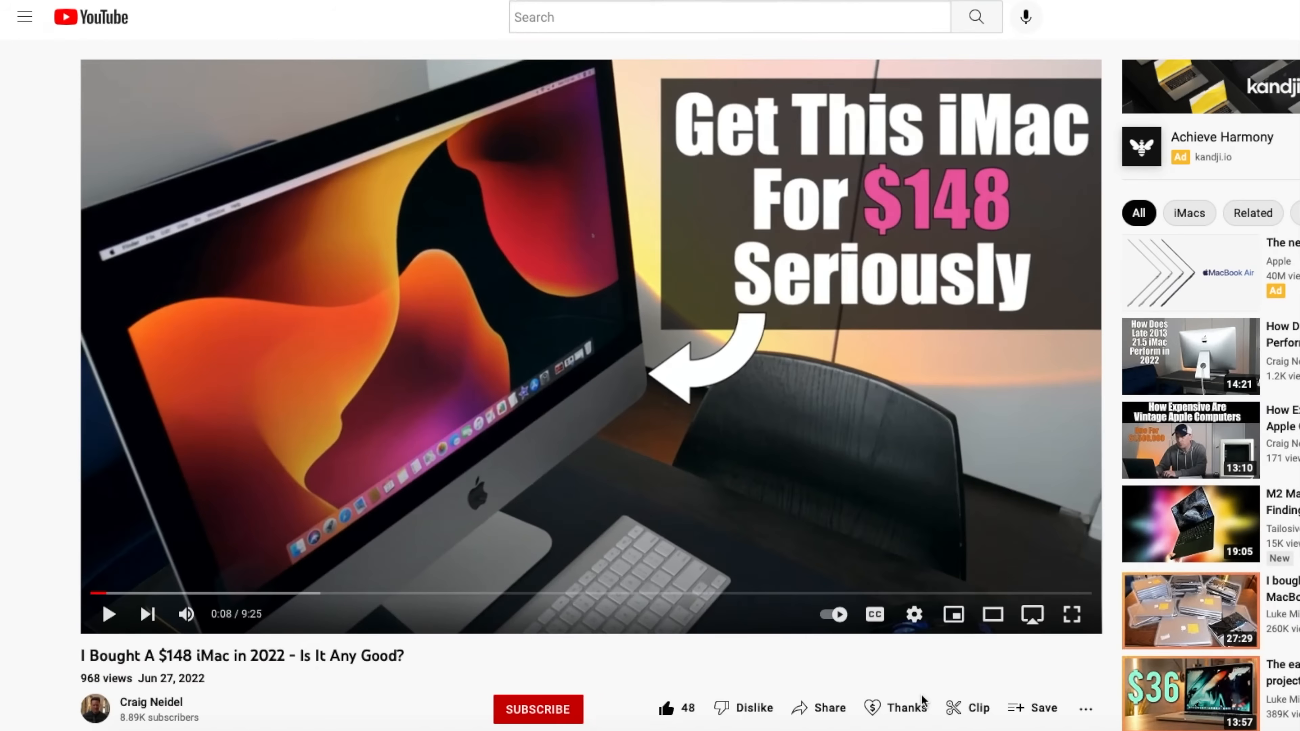
{"action": "mouse_move", "coordinate": [937, 216]}
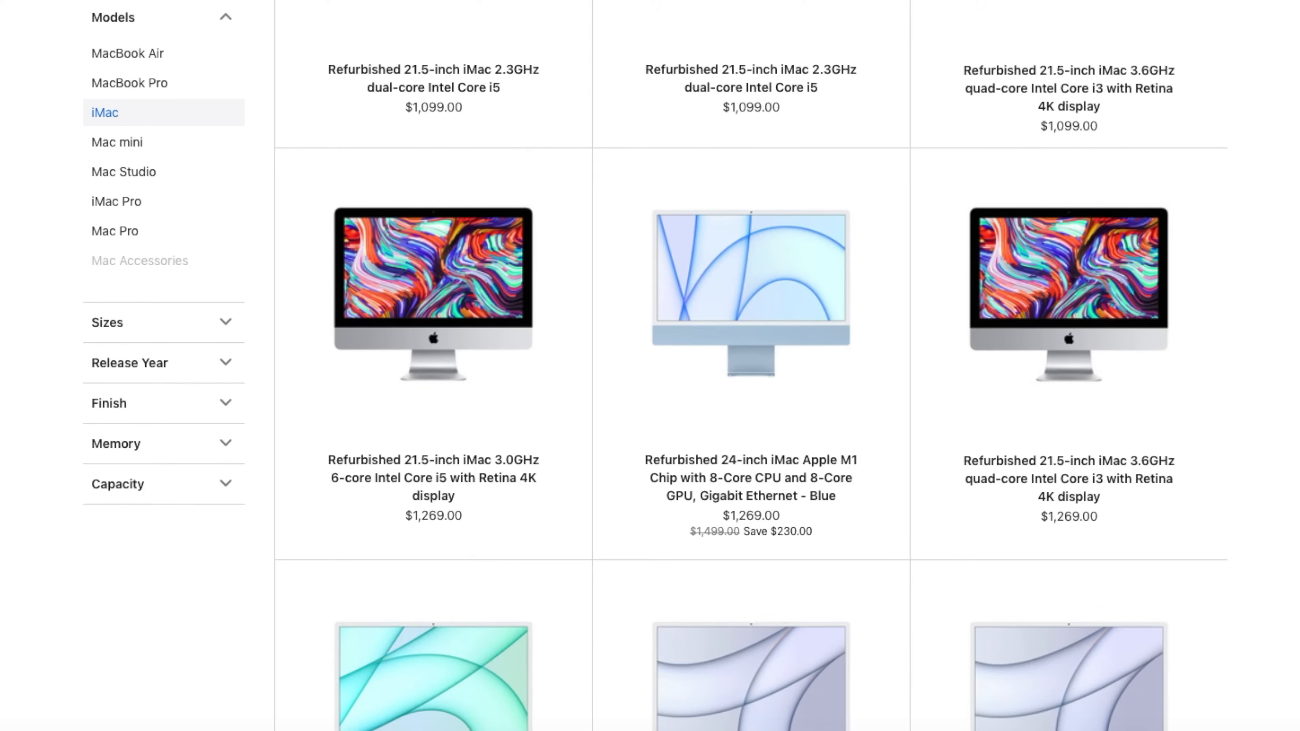
Step: Scroll through the refurbished iMac listings priced from $1,099
{"action": "scroll", "scroll_direction": "down", "scroll_amount": 3}
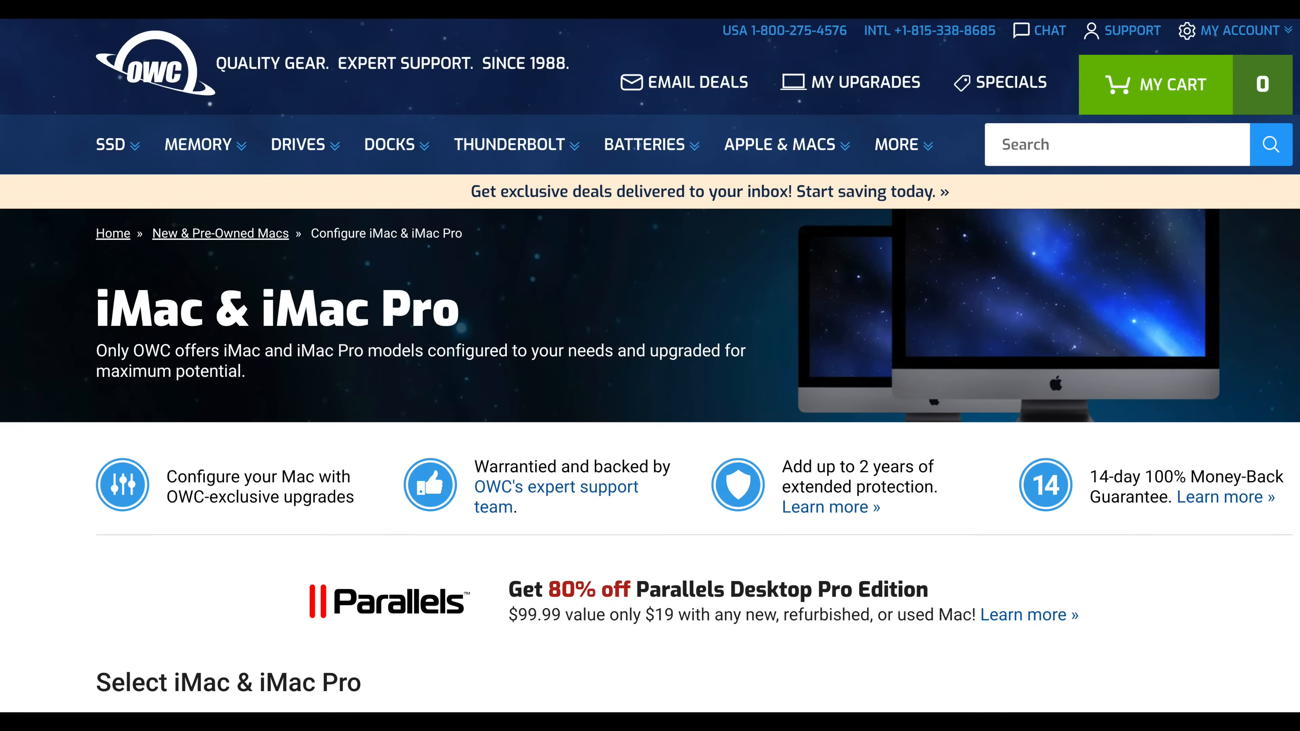
Step: Scroll to the iMac 5K, 4K and Pro model selection on OWC's configure page
{"action": "scroll", "scroll_direction": "down", "scroll_amount": 3}
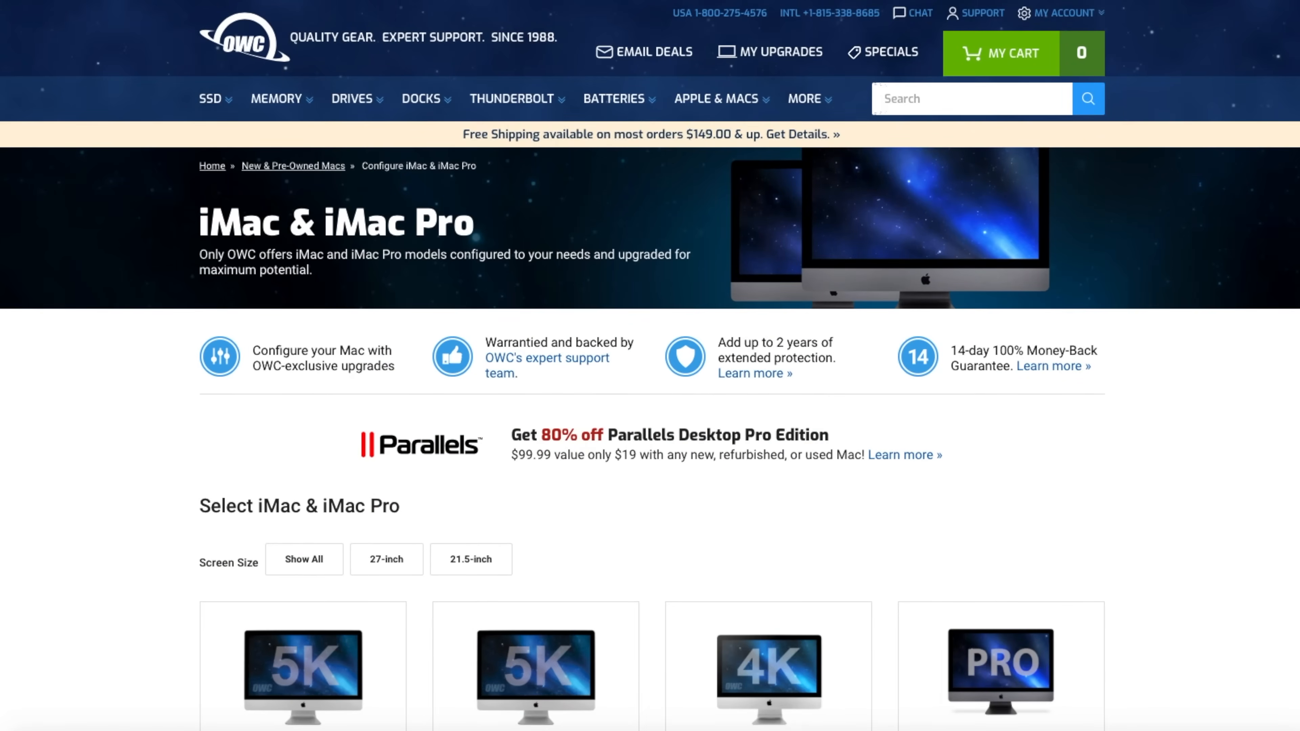
{"action": "scroll", "scroll_direction": "down", "scroll_amount": 3}
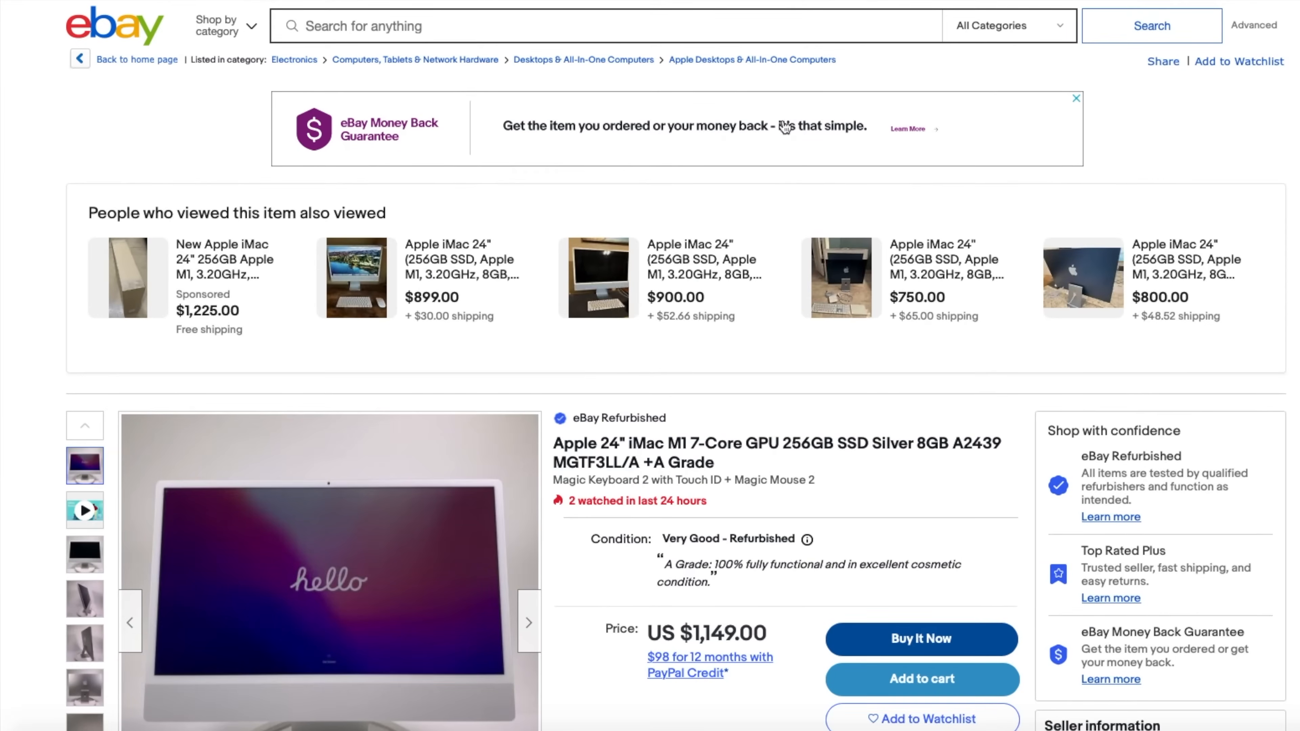
Step: Scroll the used 27" iMac 2013 Core i5 listing priced at US $190
{"action": "scroll", "scroll_direction": "down", "scroll_amount": 3}
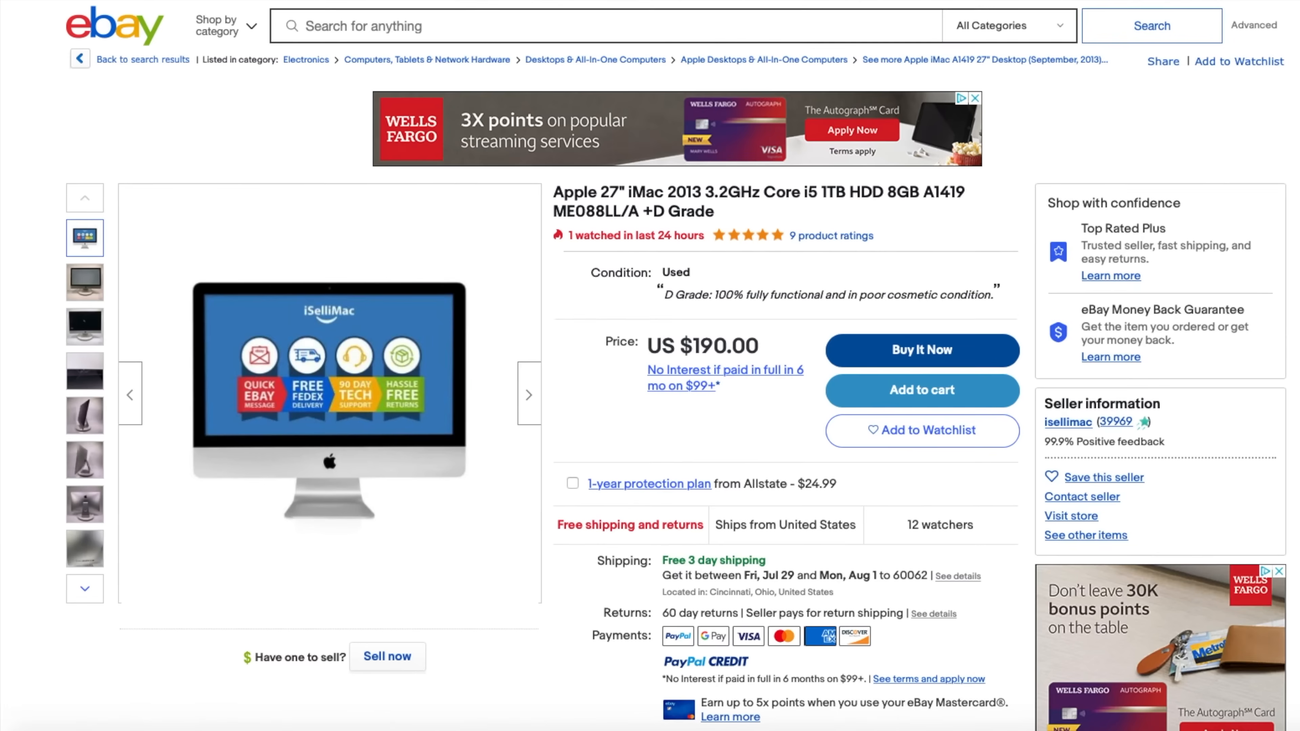
{"action": "mouse_move", "coordinate": [1233, 218]}
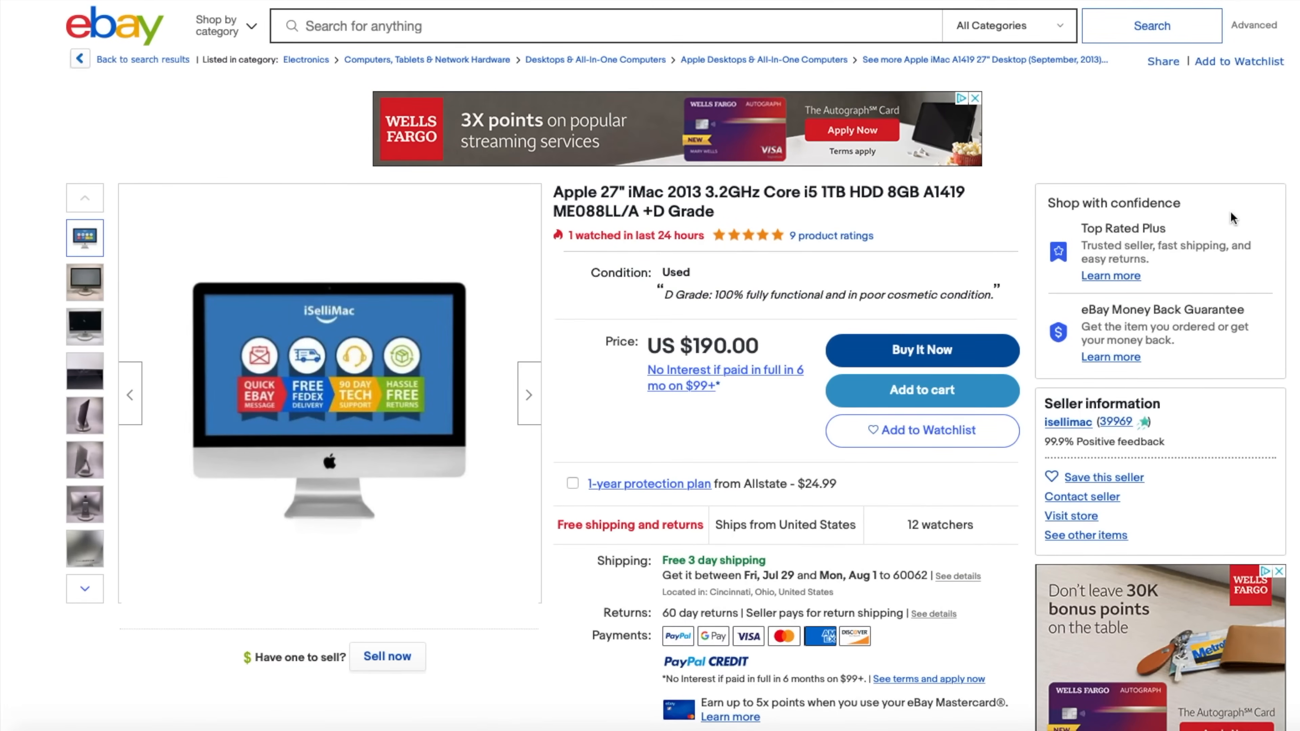
{"action": "mouse_move", "coordinate": [1234, 217]}
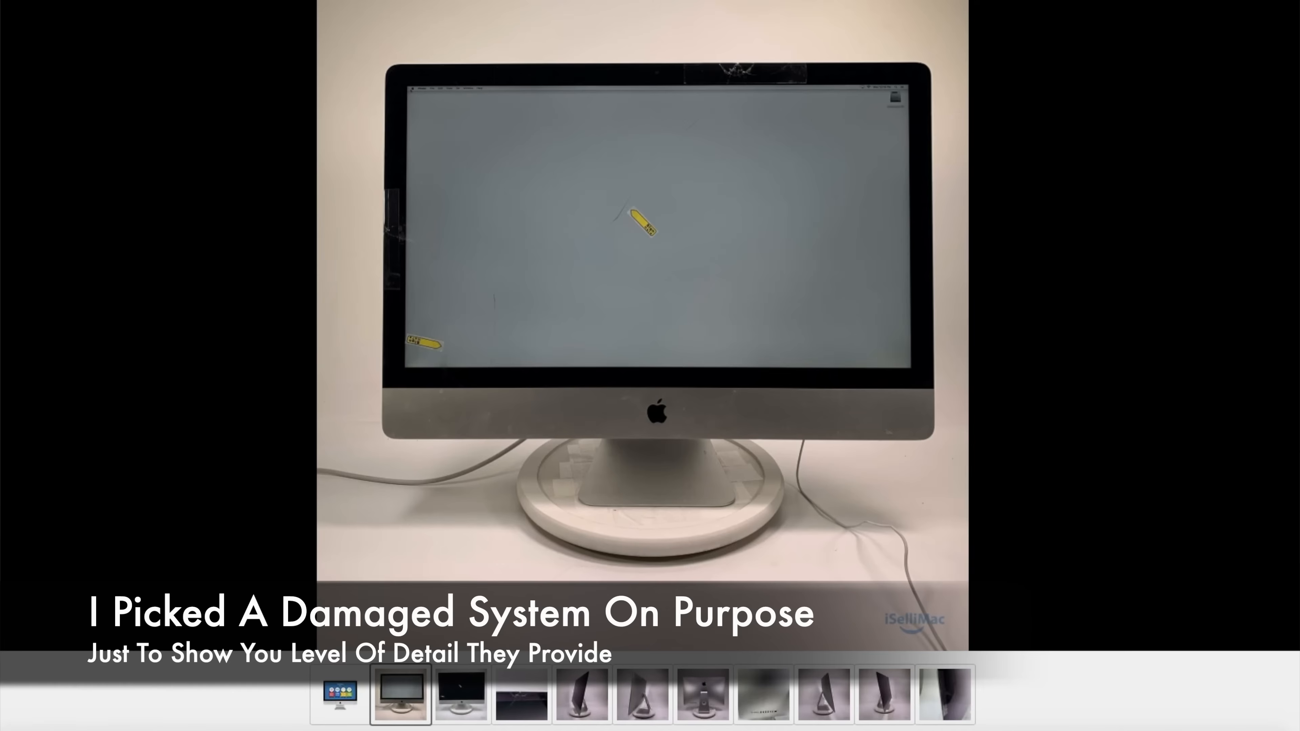
Step: View the iMac's front screen, cracked-glass close-up, side and back photos in the gallery
{"action": "left_click", "coordinate": [460, 694]}
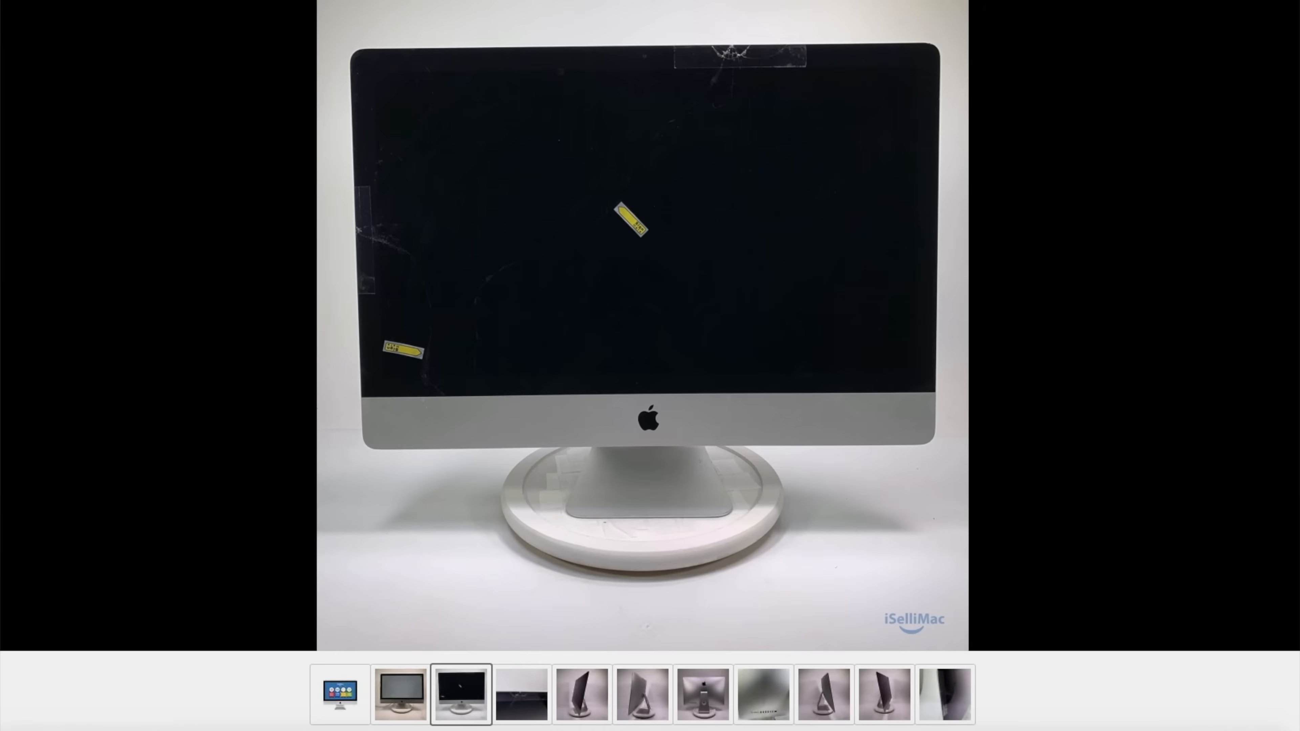
{"action": "left_click", "coordinate": [520, 695]}
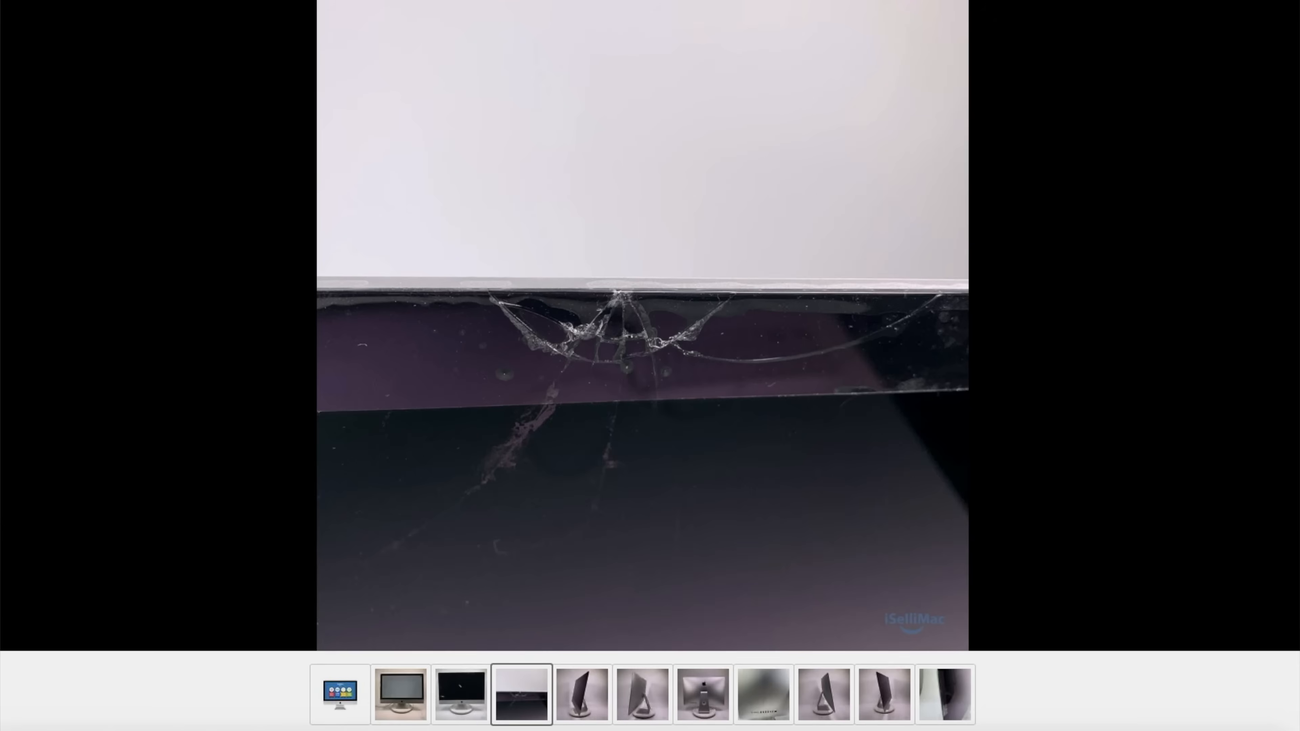
{"action": "left_click", "coordinate": [642, 695]}
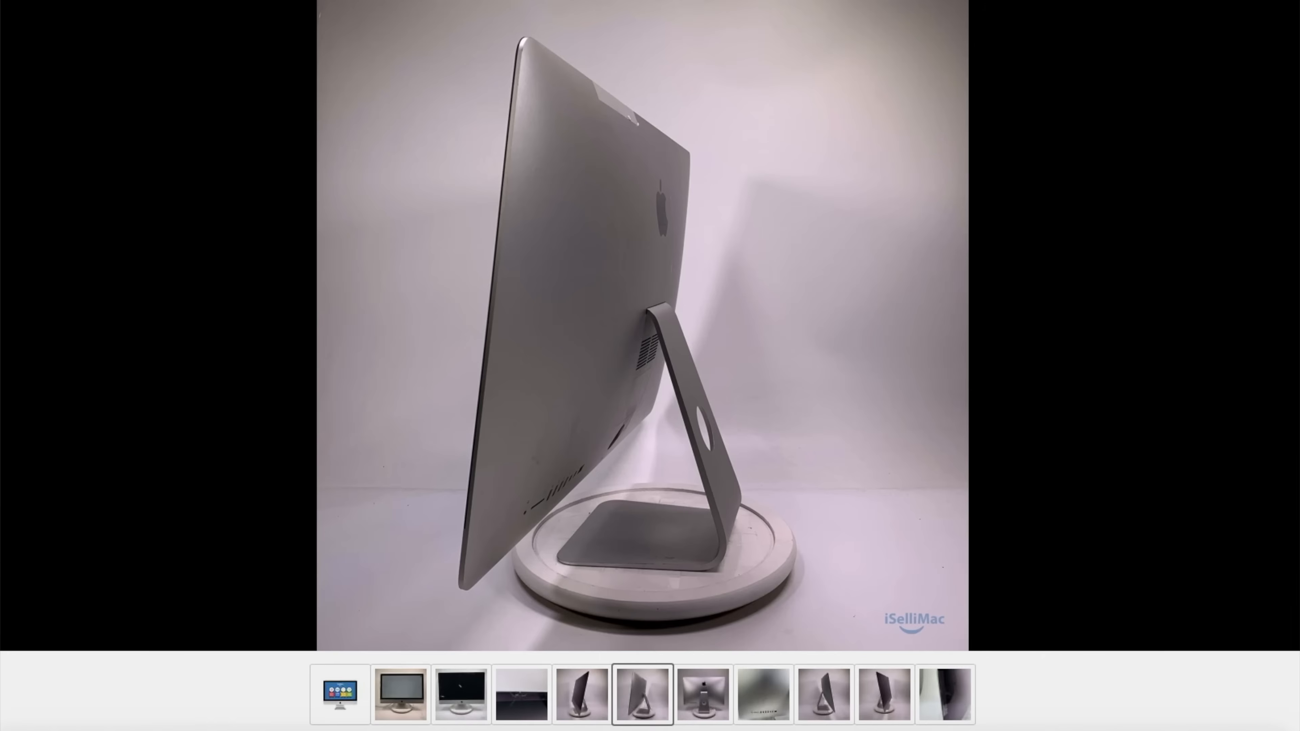
{"action": "left_click", "coordinate": [702, 694]}
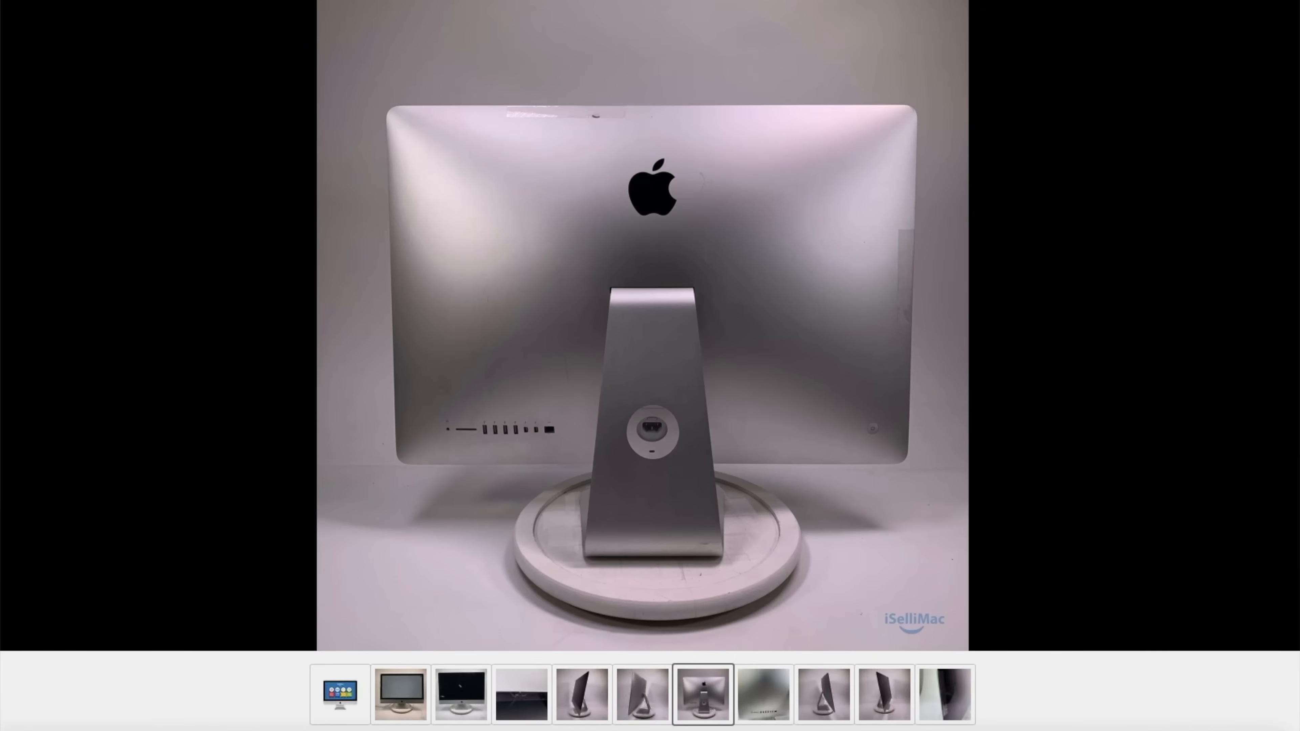
{"action": "scroll", "scroll_direction": "down", "scroll_amount": 3}
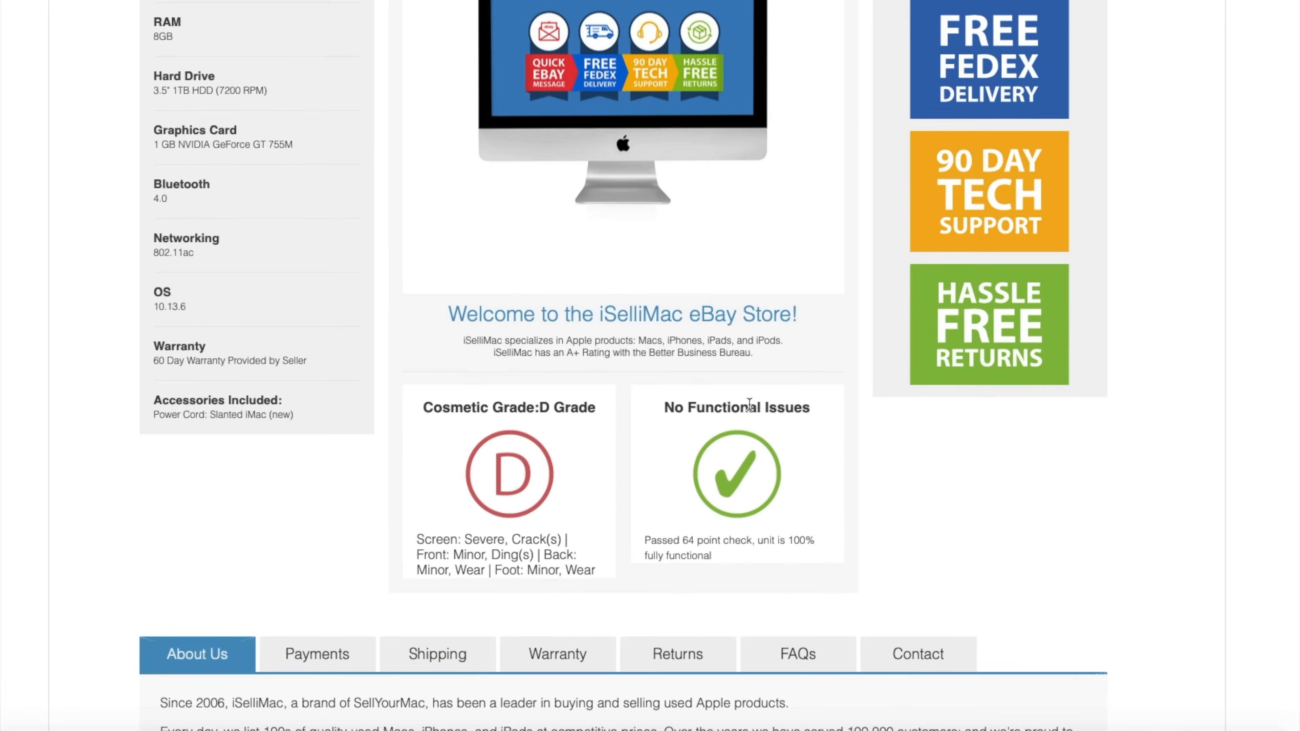
{"action": "mouse_move", "coordinate": [747, 533]}
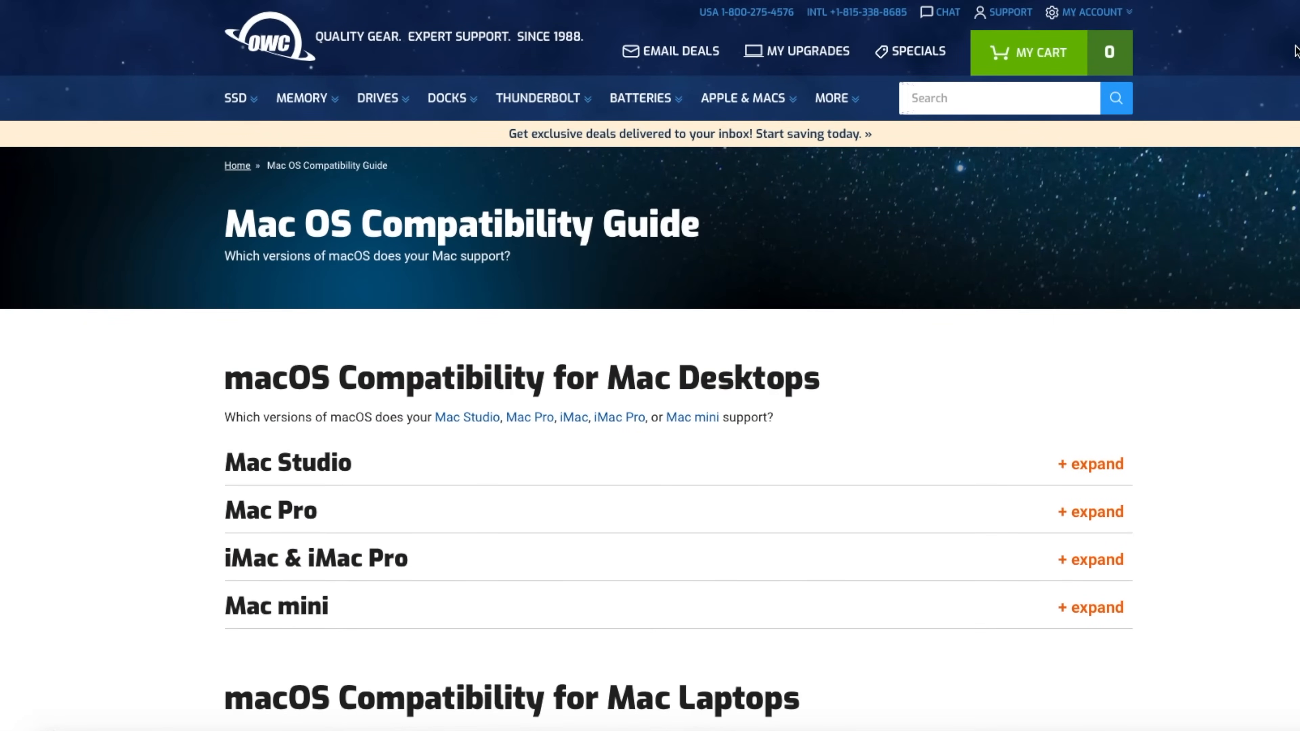
{"action": "mouse_move", "coordinate": [1112, 581]}
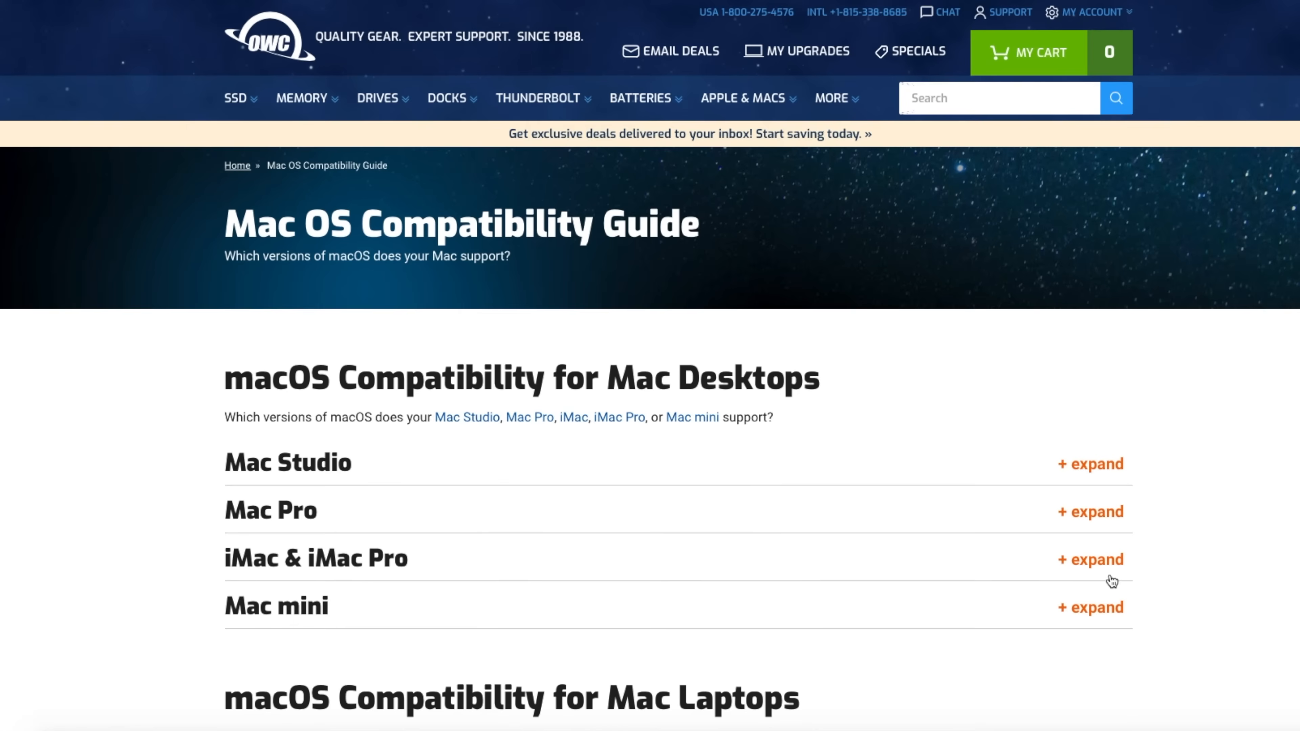
{"action": "mouse_move", "coordinate": [1156, 583]}
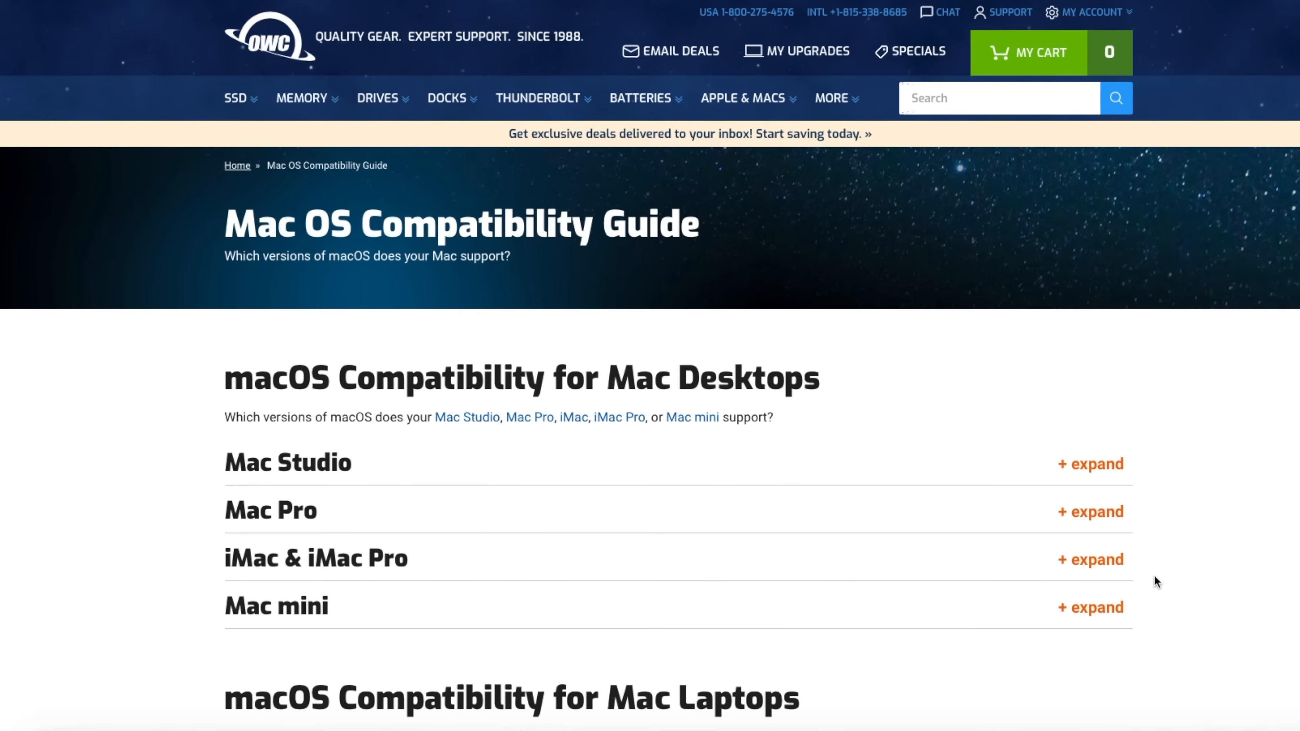
{"action": "left_click", "coordinate": [1090, 559]}
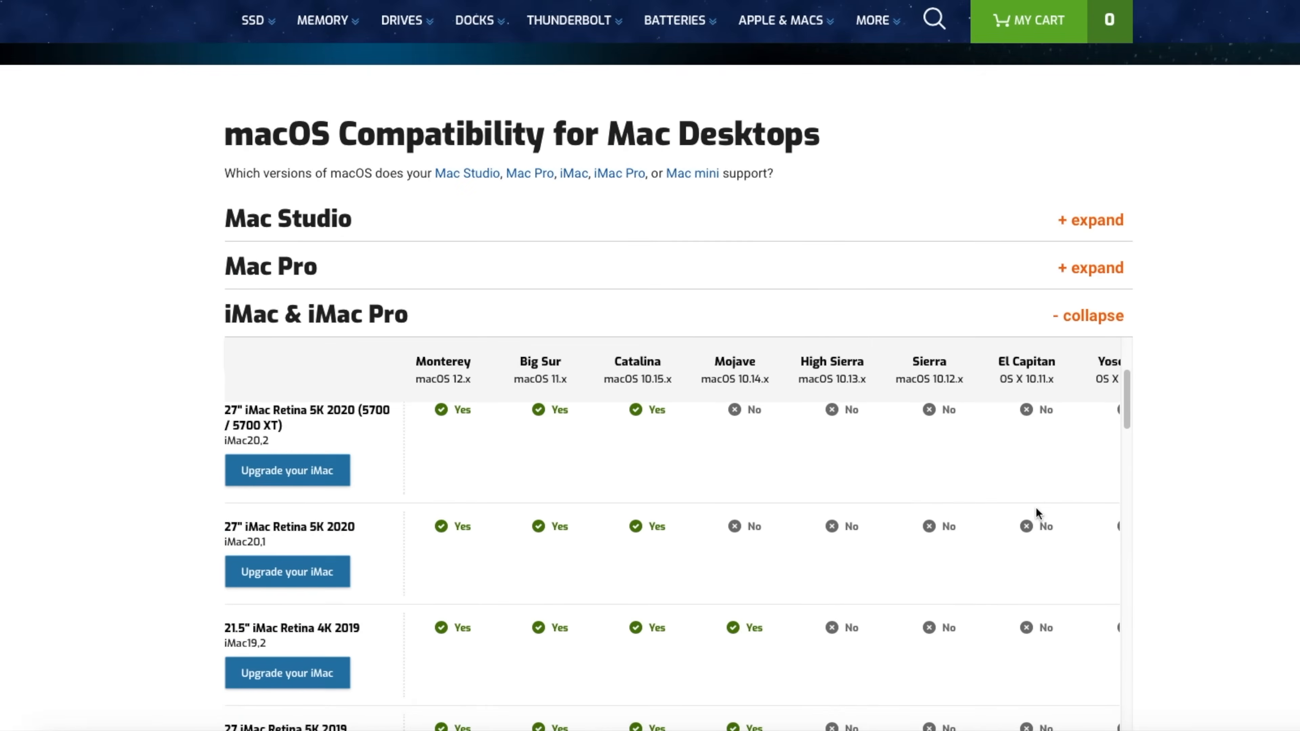
{"action": "scroll", "scroll_direction": "down", "scroll_amount": 3}
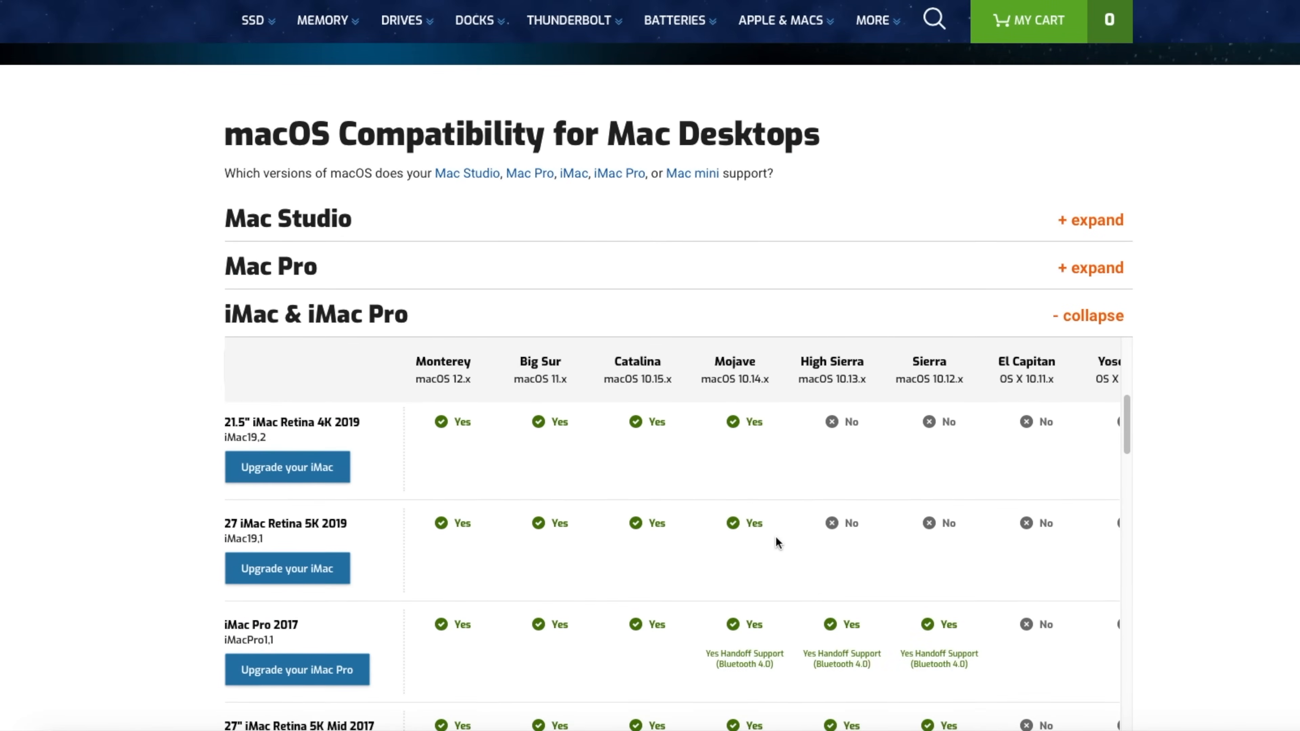
{"action": "scroll", "scroll_direction": "down", "scroll_amount": 3}
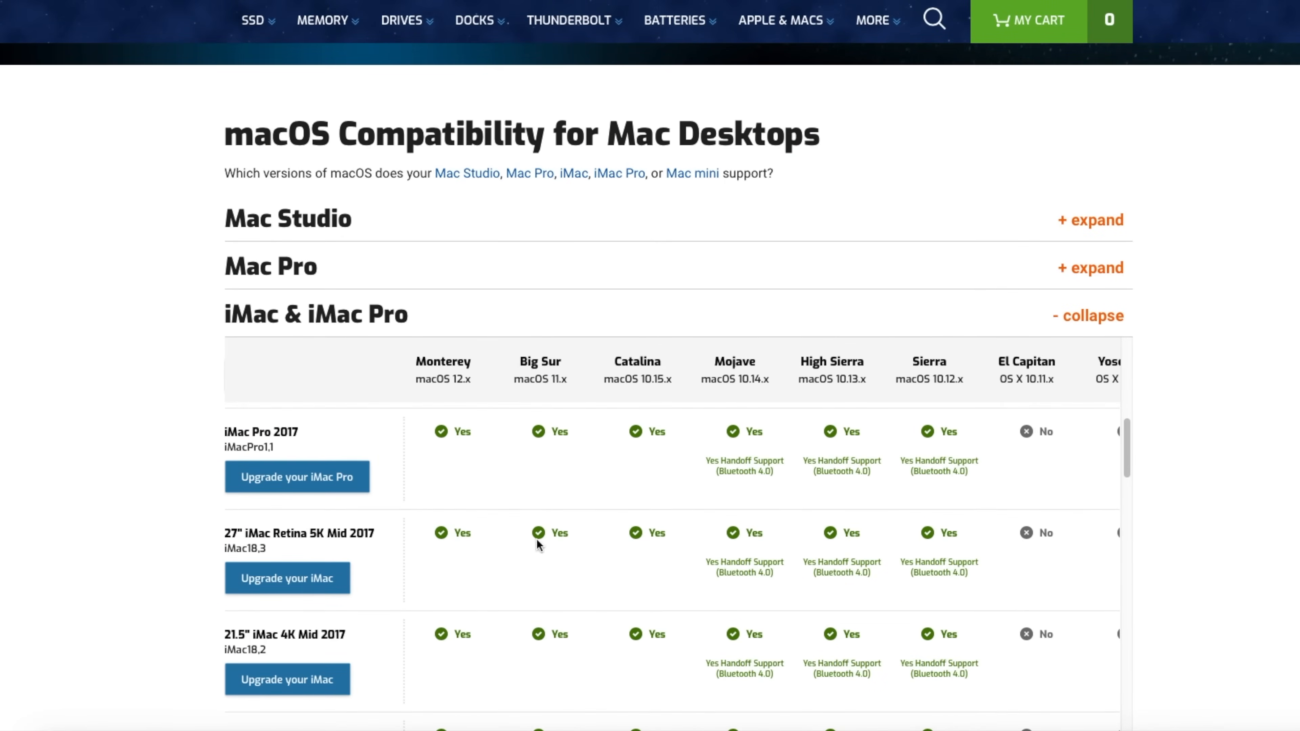
{"action": "mouse_move", "coordinate": [282, 656]}
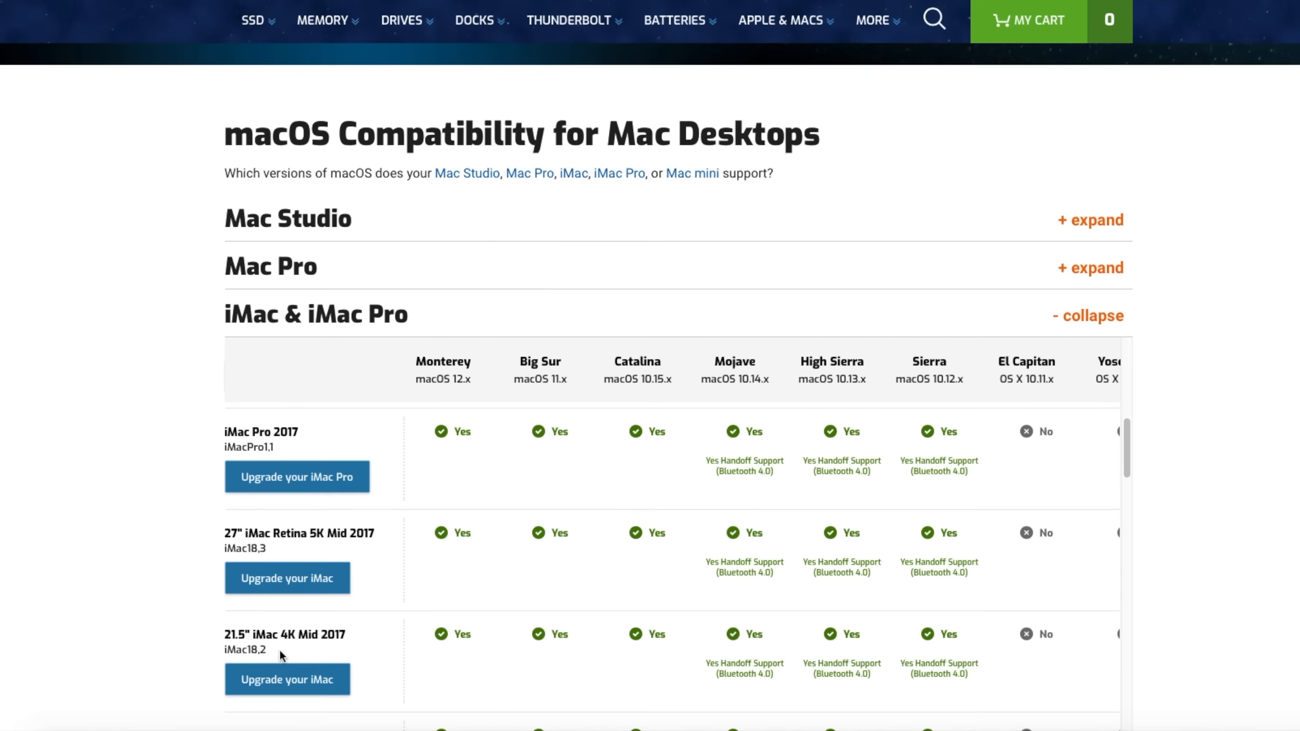
{"action": "mouse_move", "coordinate": [293, 639]}
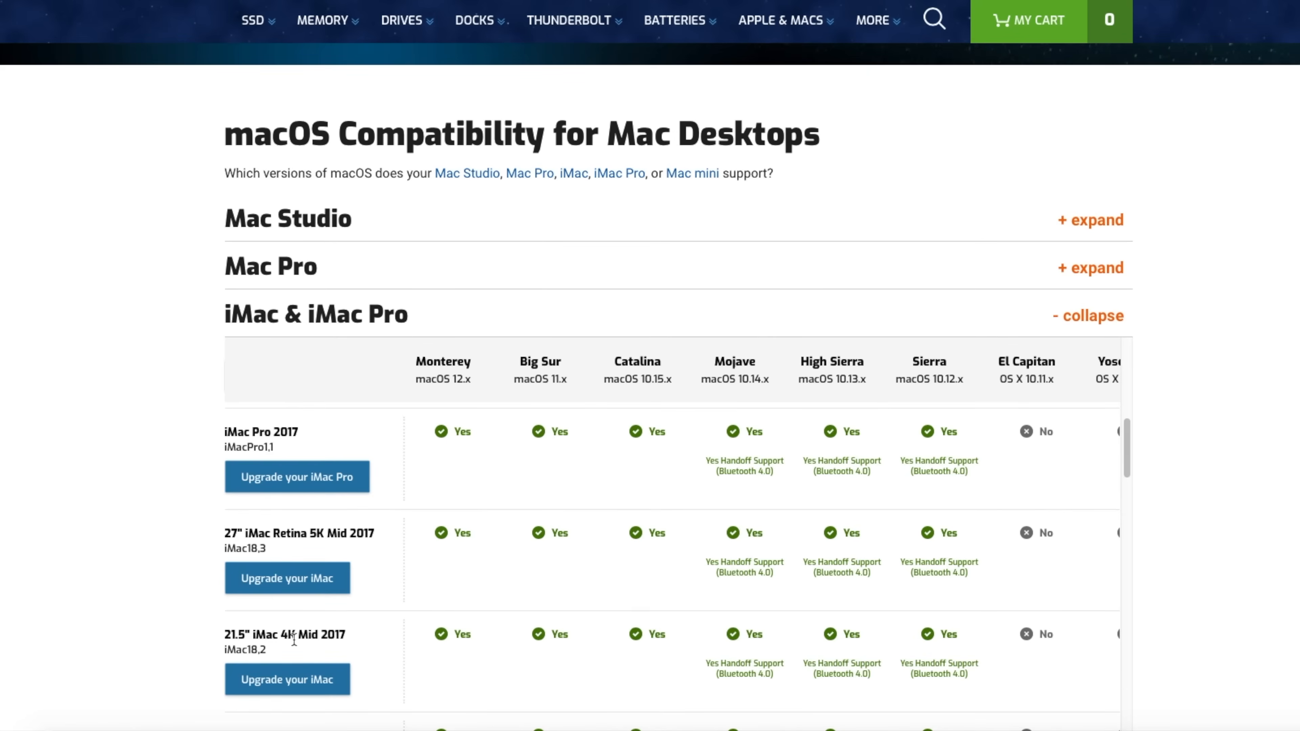
{"action": "mouse_move", "coordinate": [496, 613]}
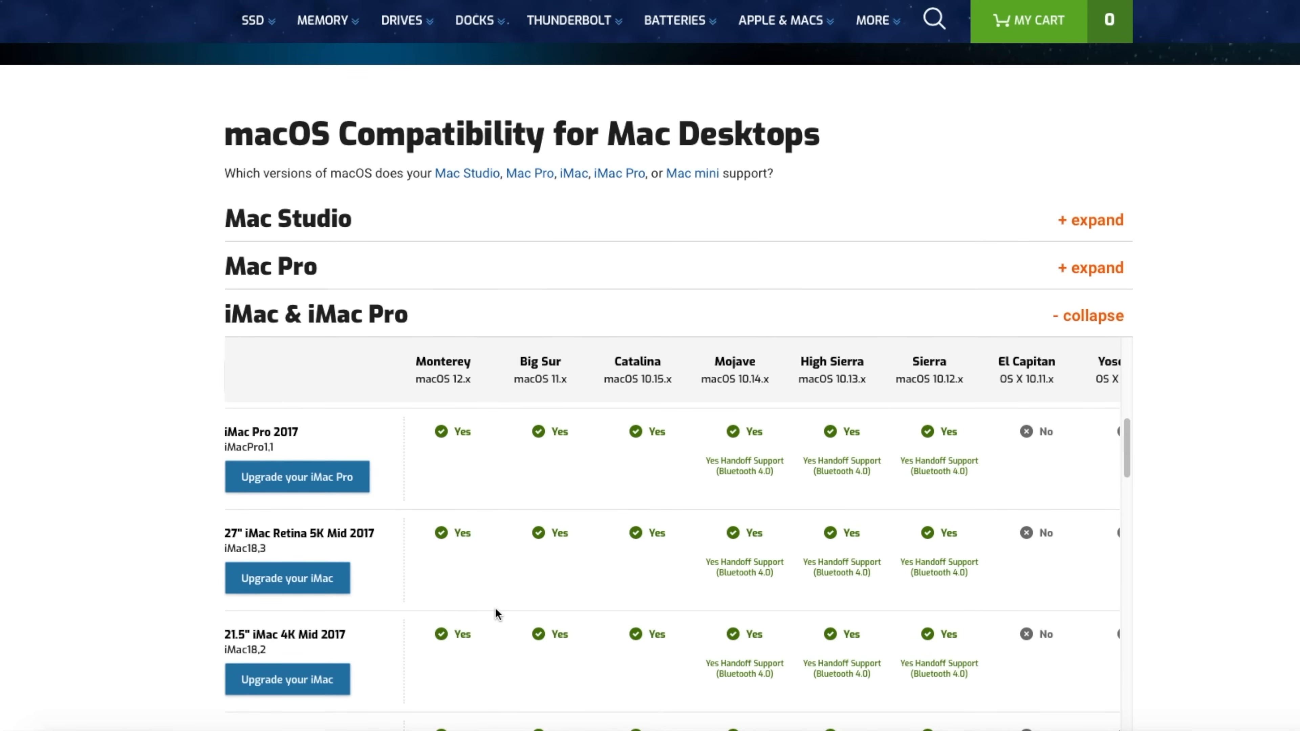
{"action": "mouse_move", "coordinate": [485, 631]}
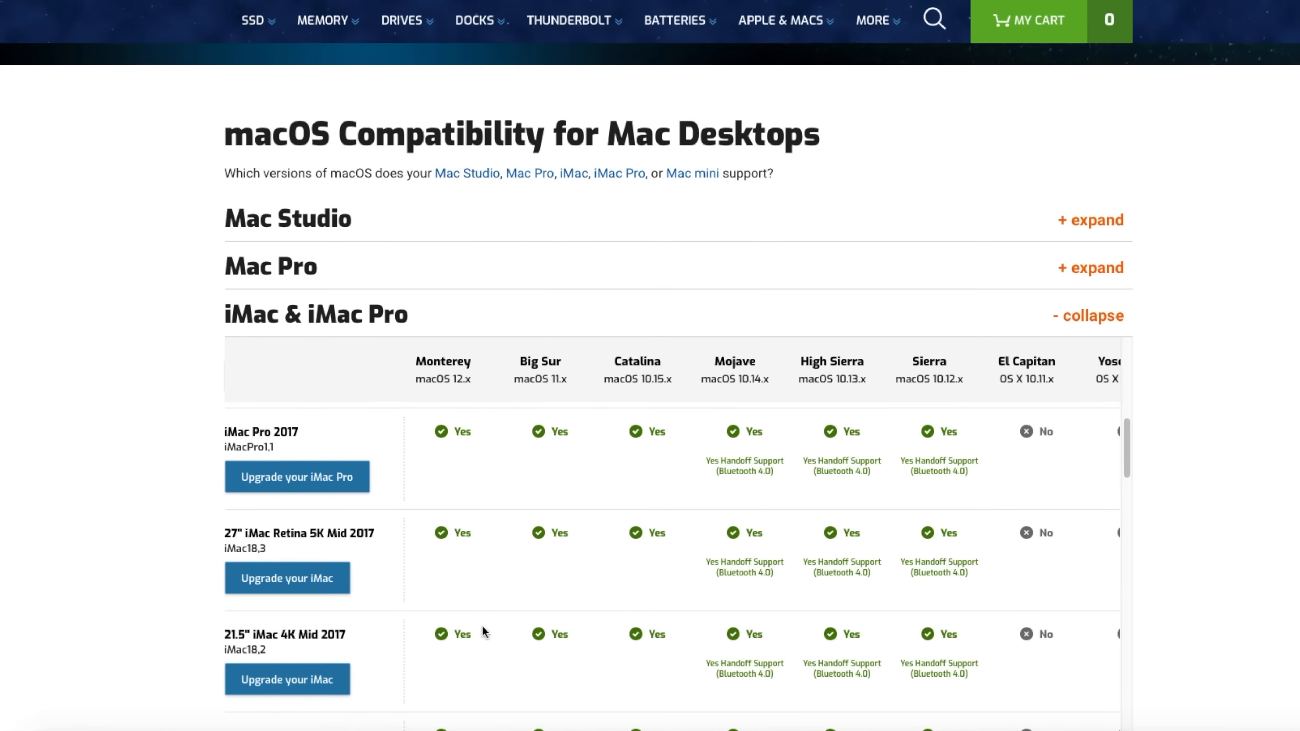
{"action": "mouse_move", "coordinate": [487, 629]}
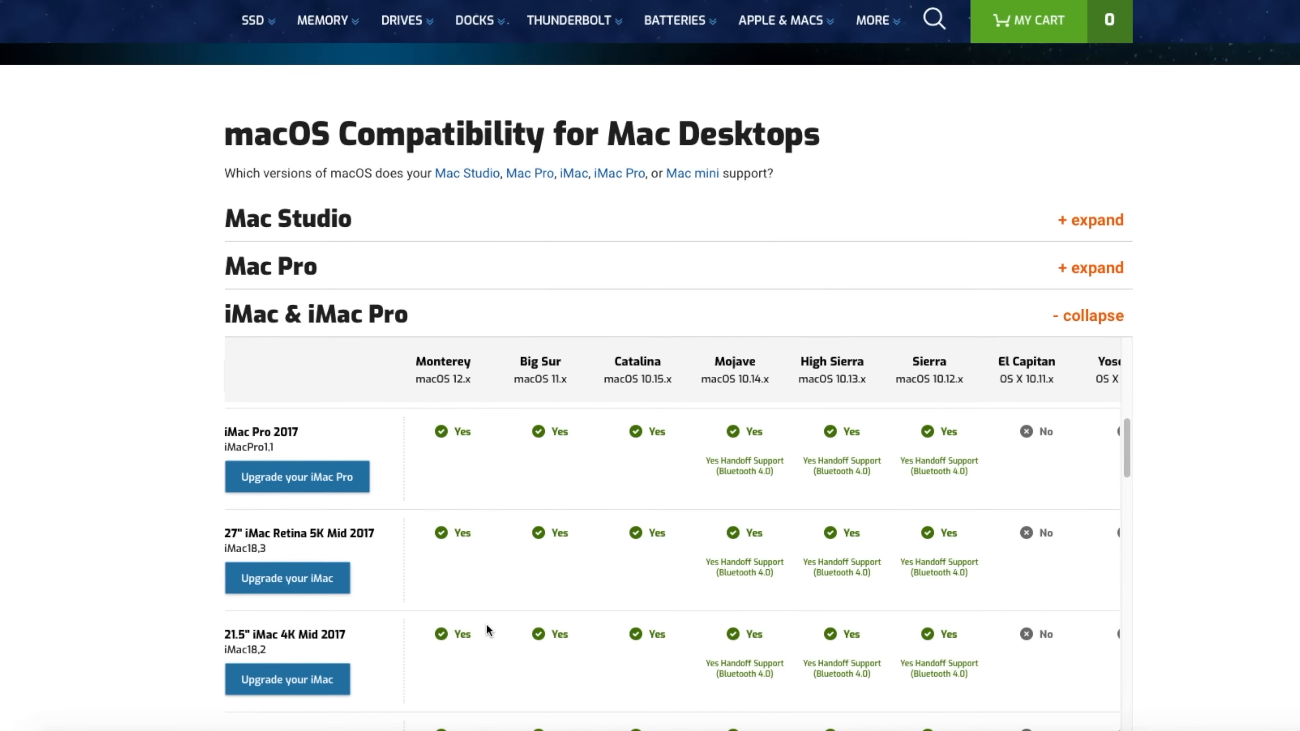
{"action": "scroll", "scroll_direction": "down", "scroll_amount": 3}
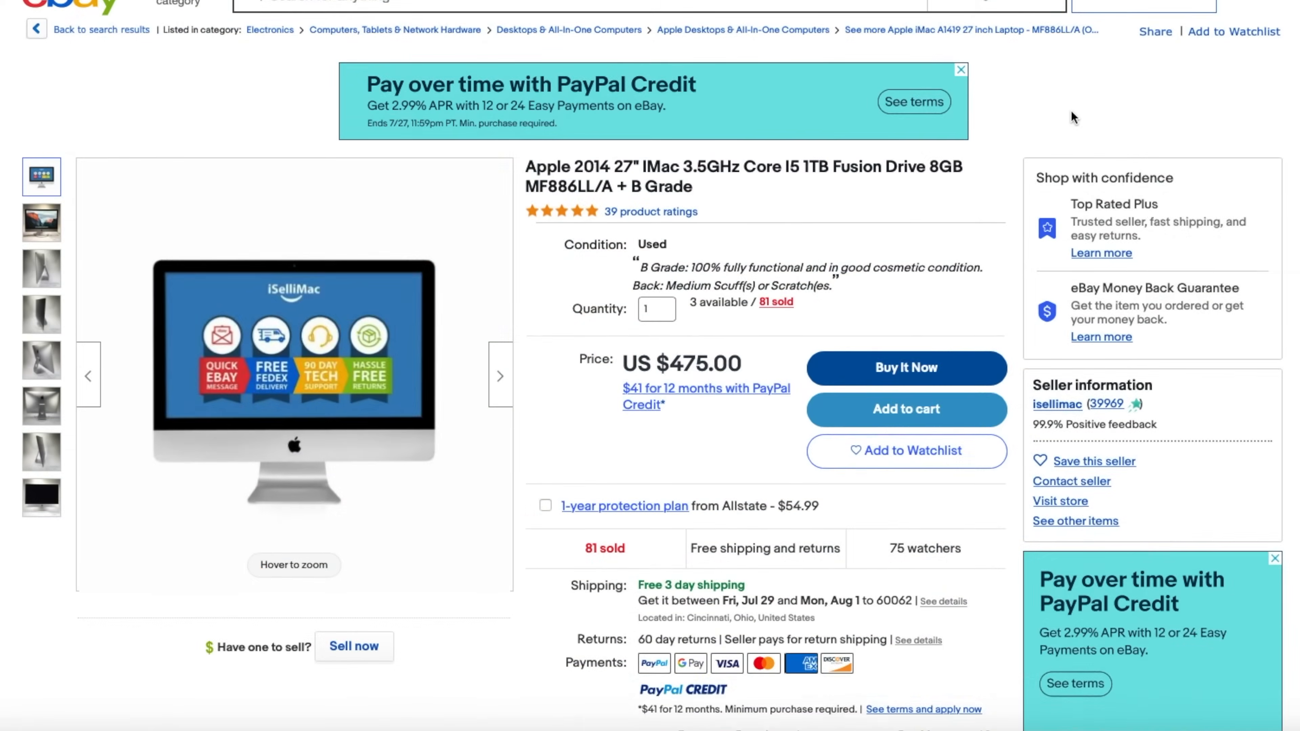
Step: Show the second gallery photo of the 2014 iMac's front with the mountain wallpaper
{"action": "scroll", "scroll_direction": "down", "scroll_amount": 3}
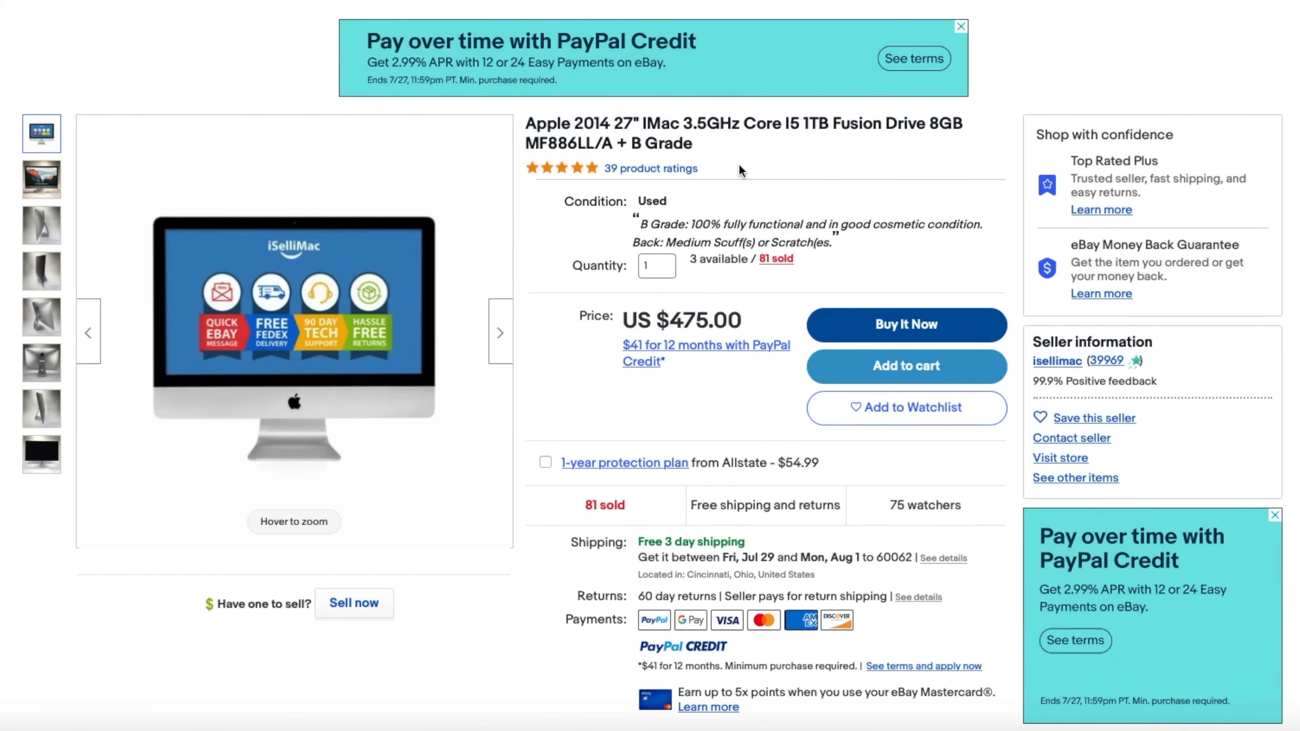
{"action": "mouse_move", "coordinate": [916, 131]}
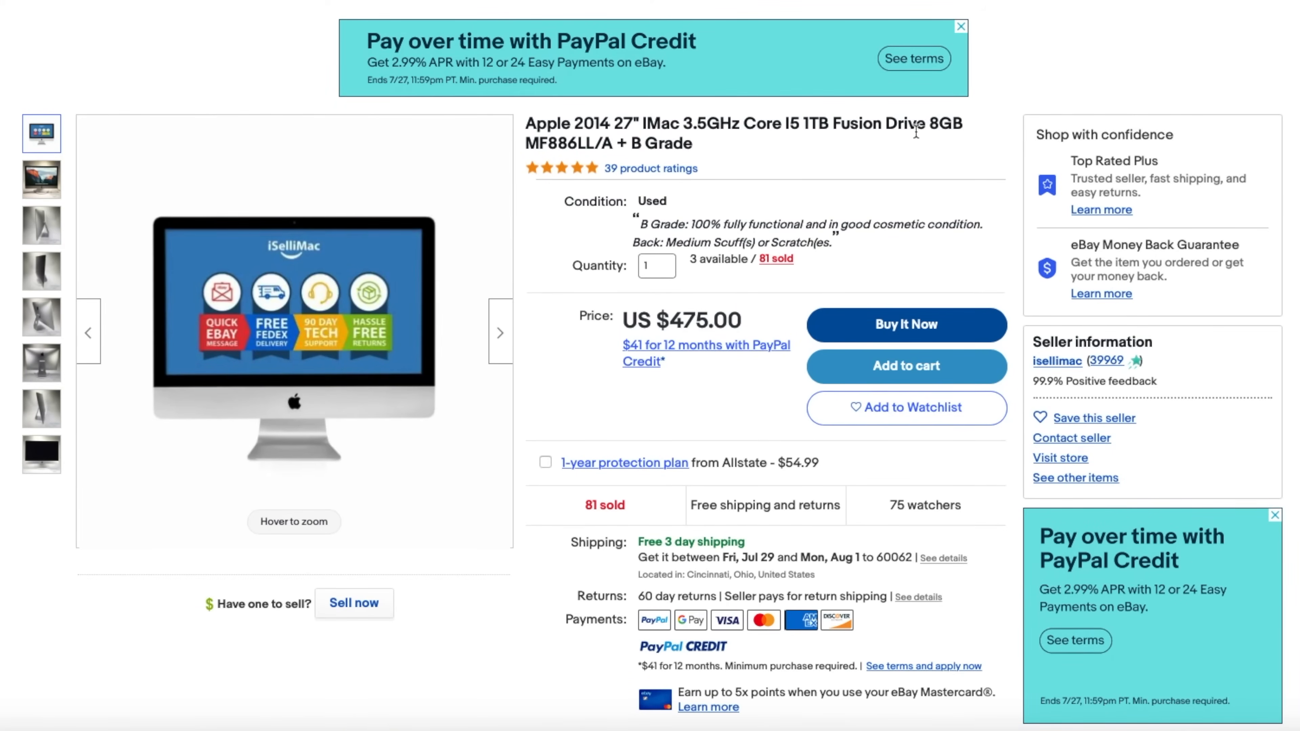
{"action": "mouse_move", "coordinate": [871, 147]}
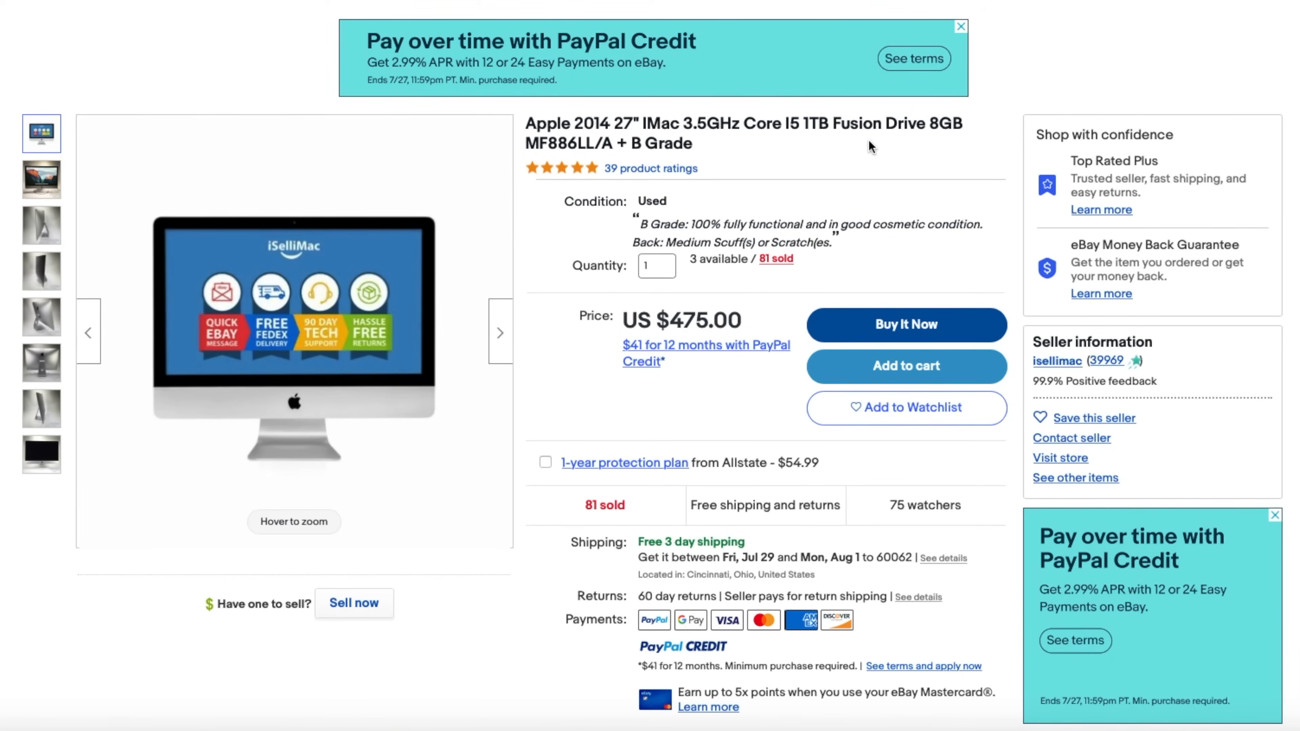
{"action": "mouse_move", "coordinate": [777, 351]}
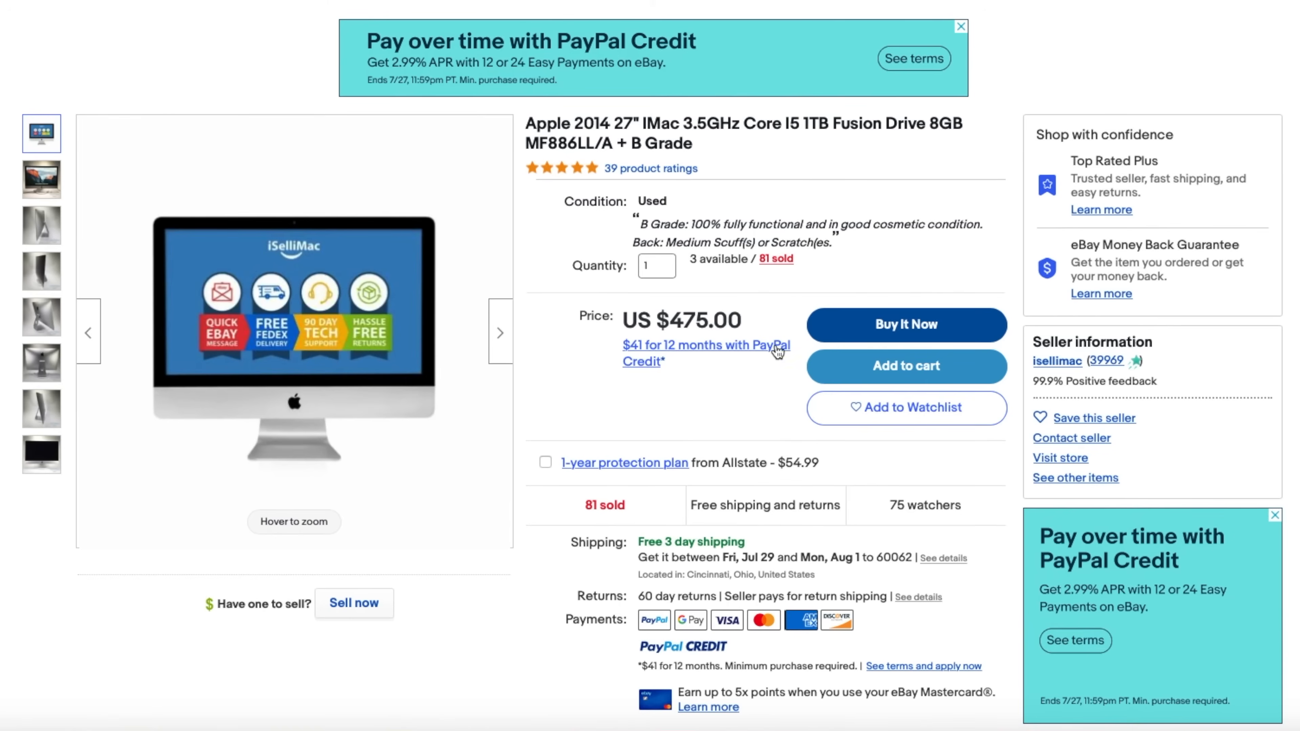
{"action": "mouse_move", "coordinate": [701, 154]}
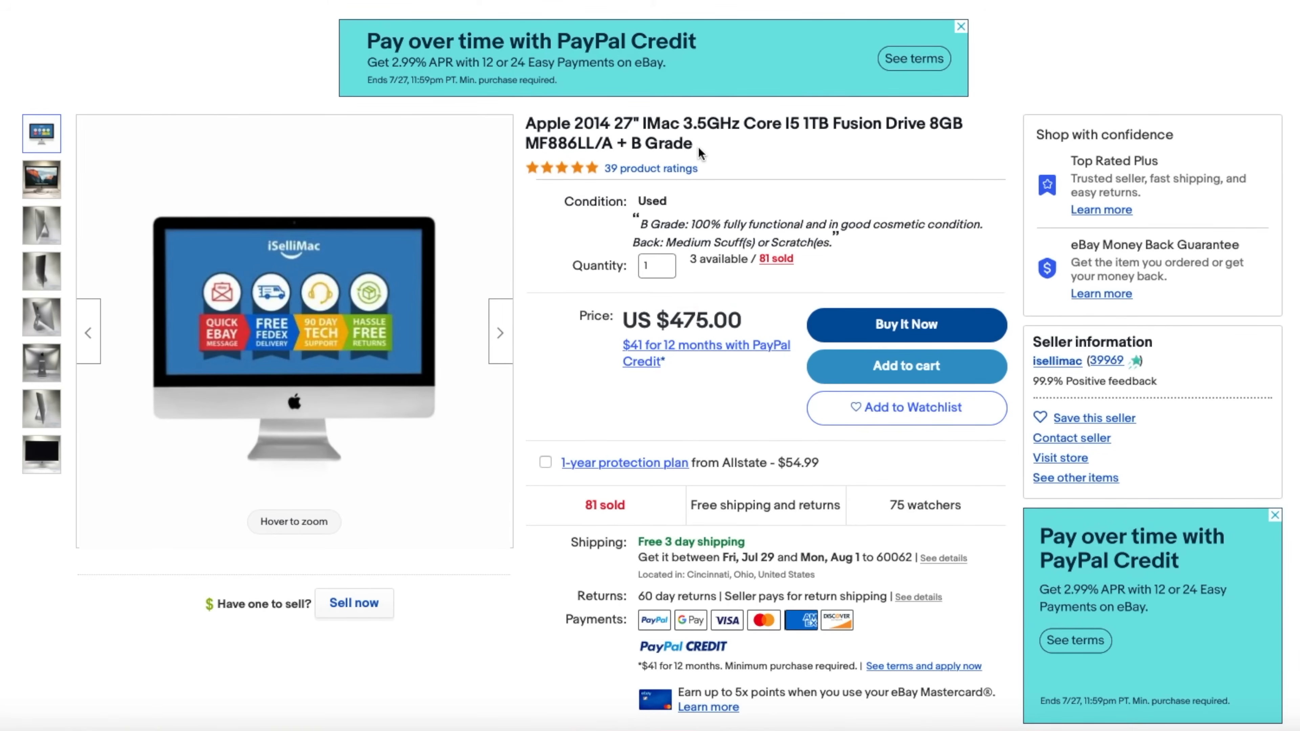
{"action": "left_click", "coordinate": [41, 179]}
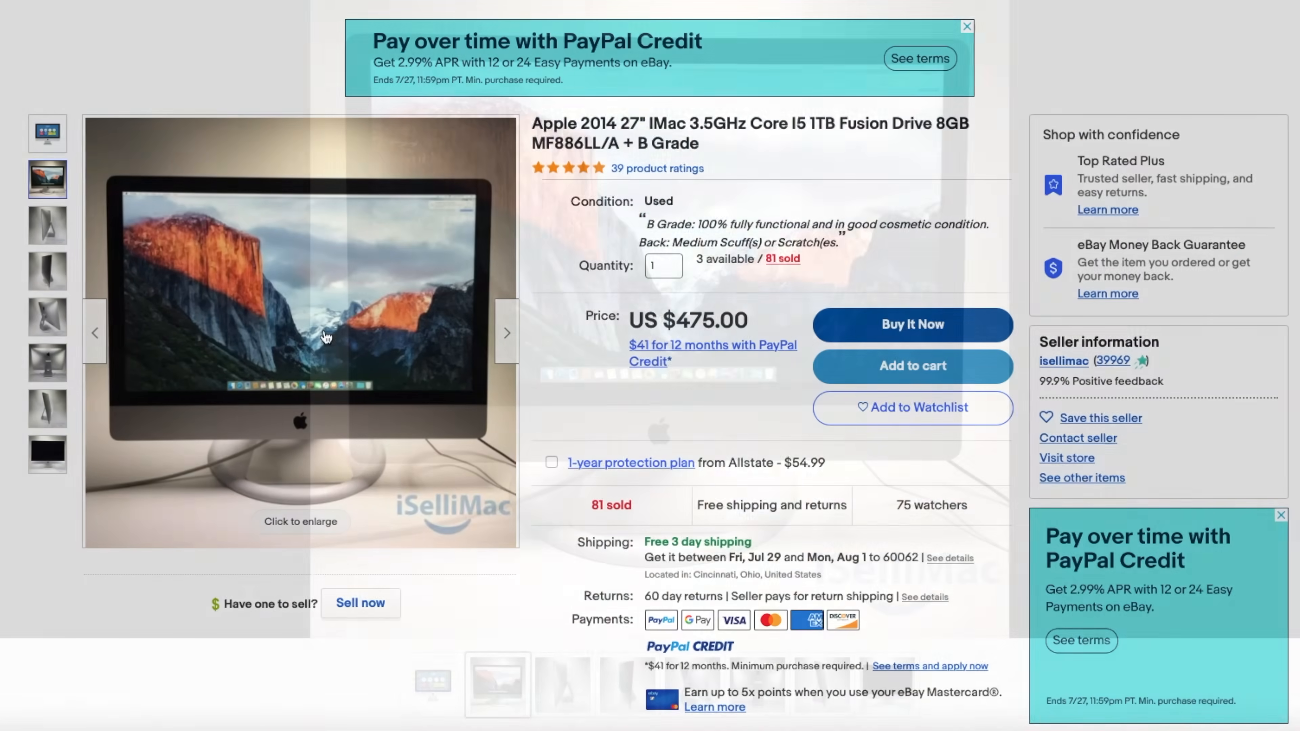
{"action": "left_click", "coordinate": [300, 332]}
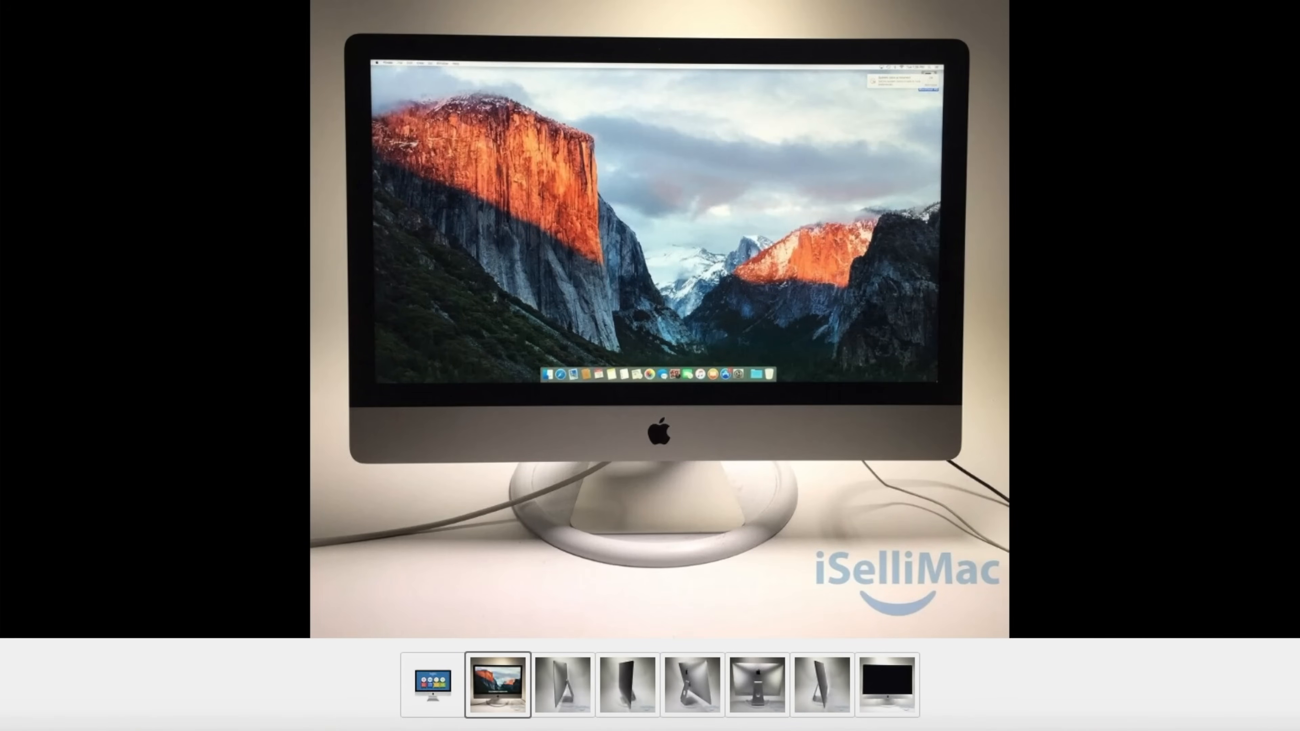
{"action": "left_click", "coordinate": [561, 683]}
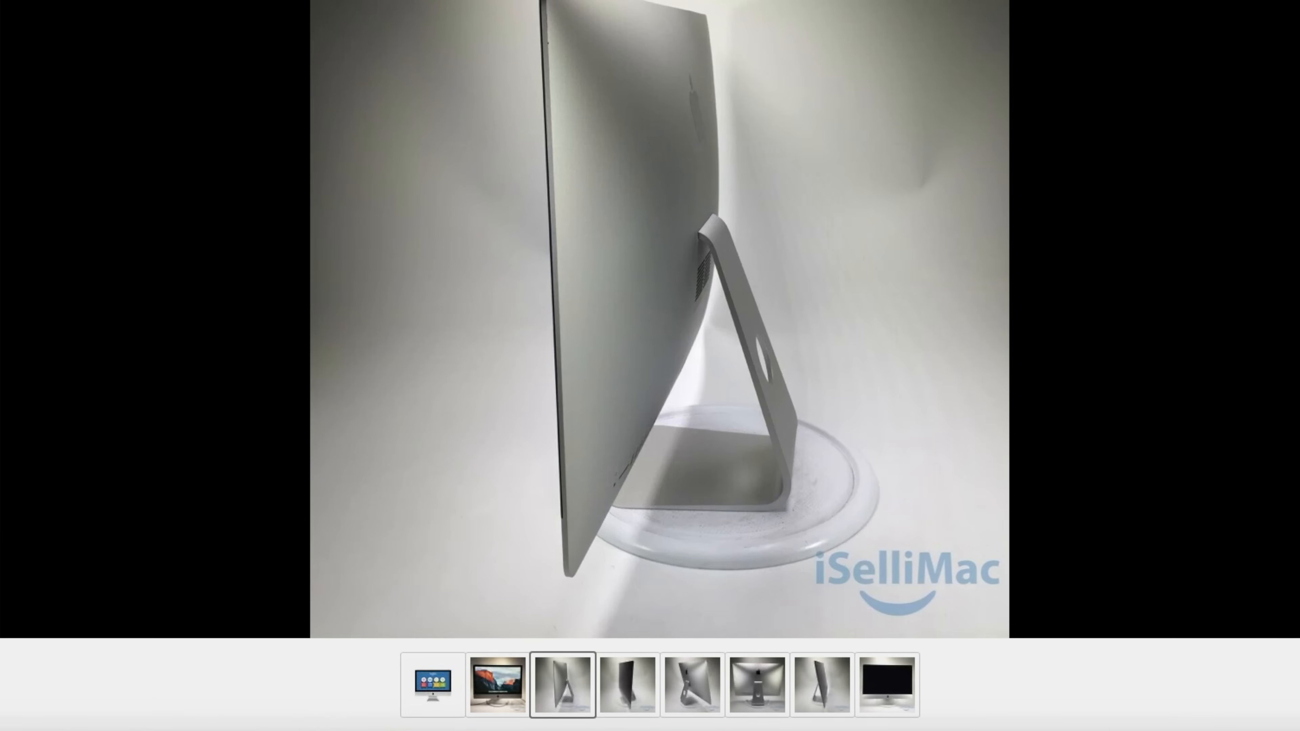
{"action": "left_click", "coordinate": [692, 684]}
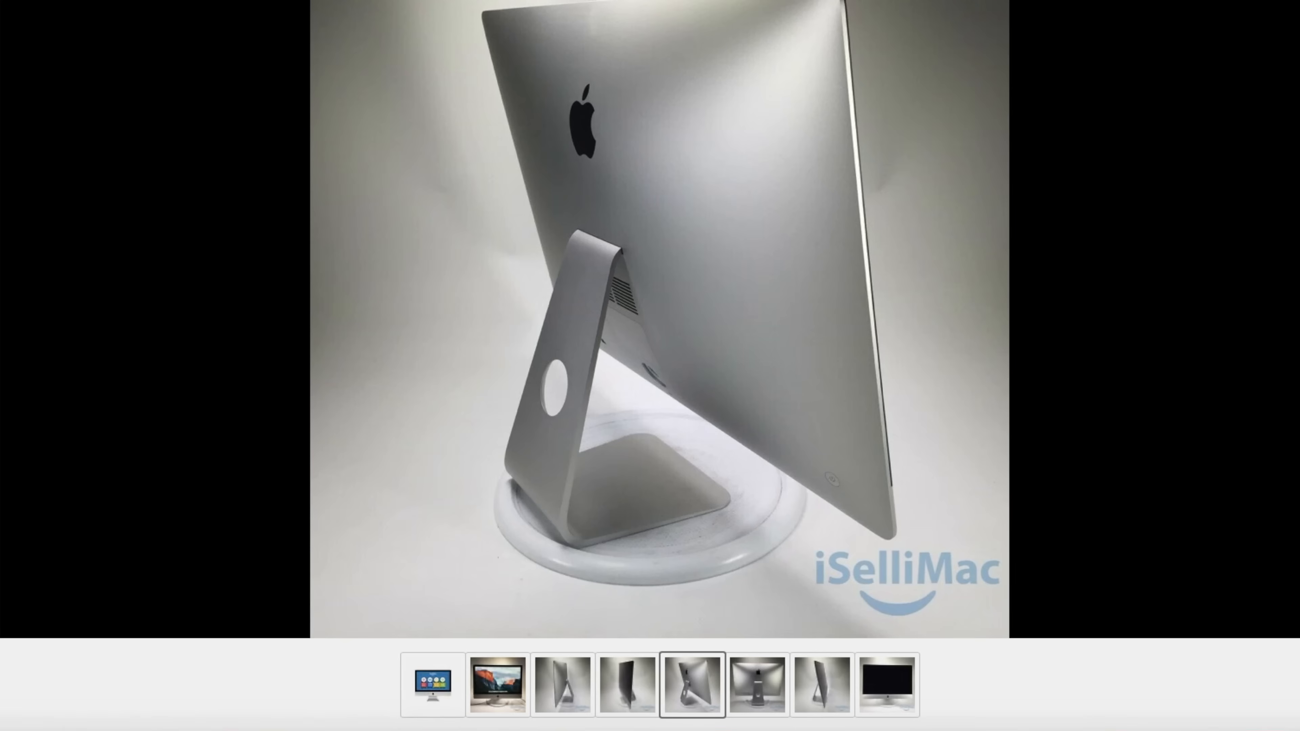
{"action": "left_click", "coordinate": [888, 684]}
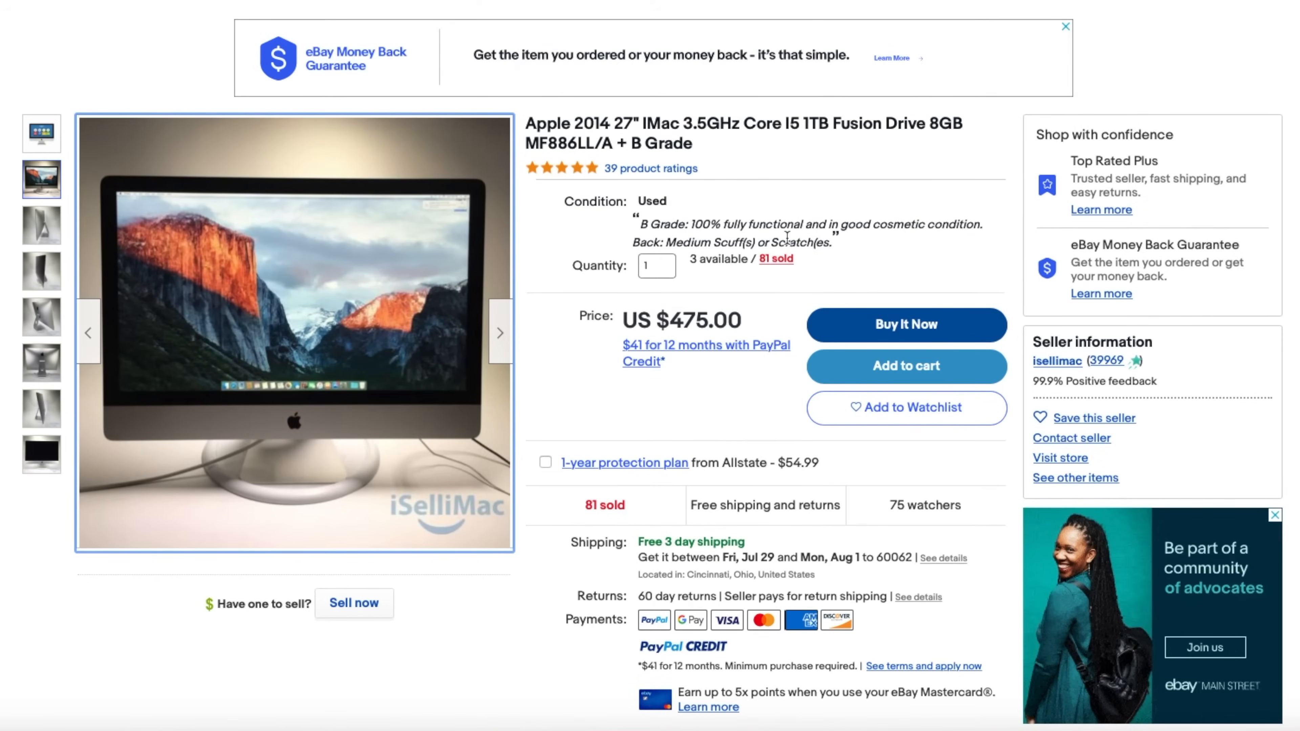
{"action": "mouse_move", "coordinate": [873, 145]}
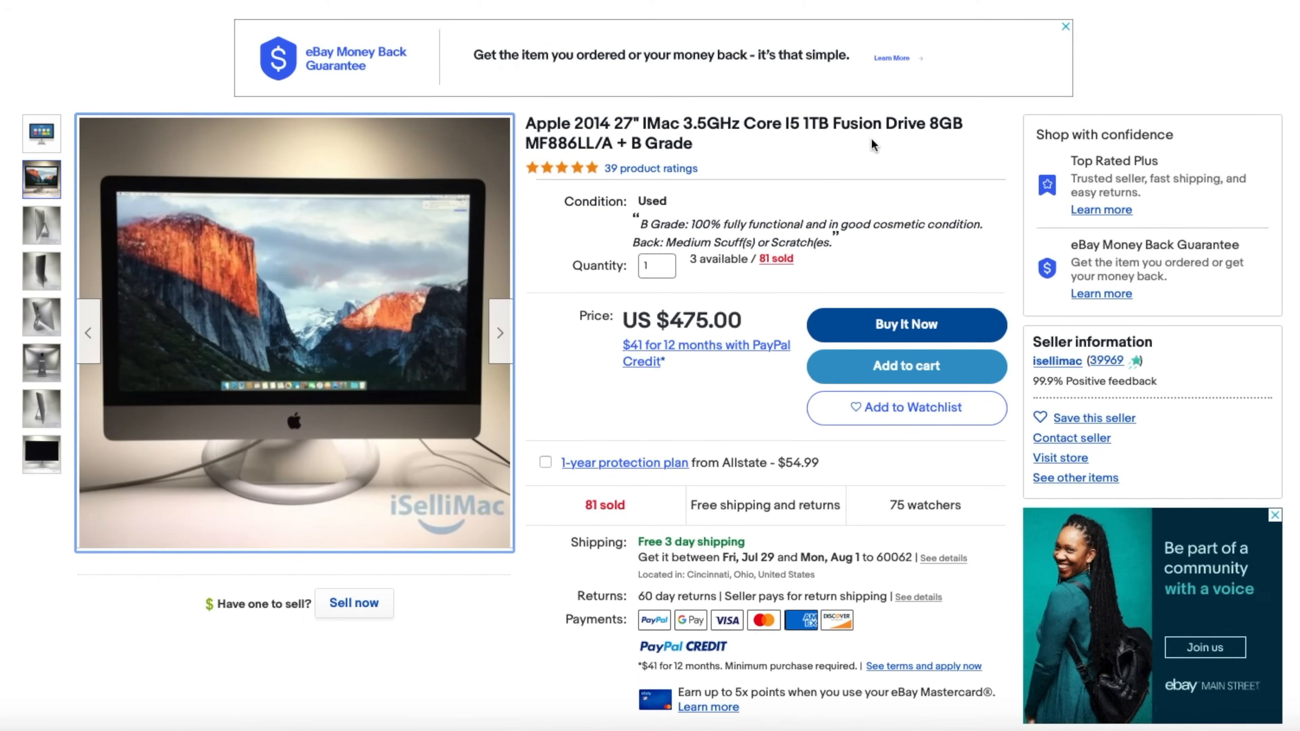